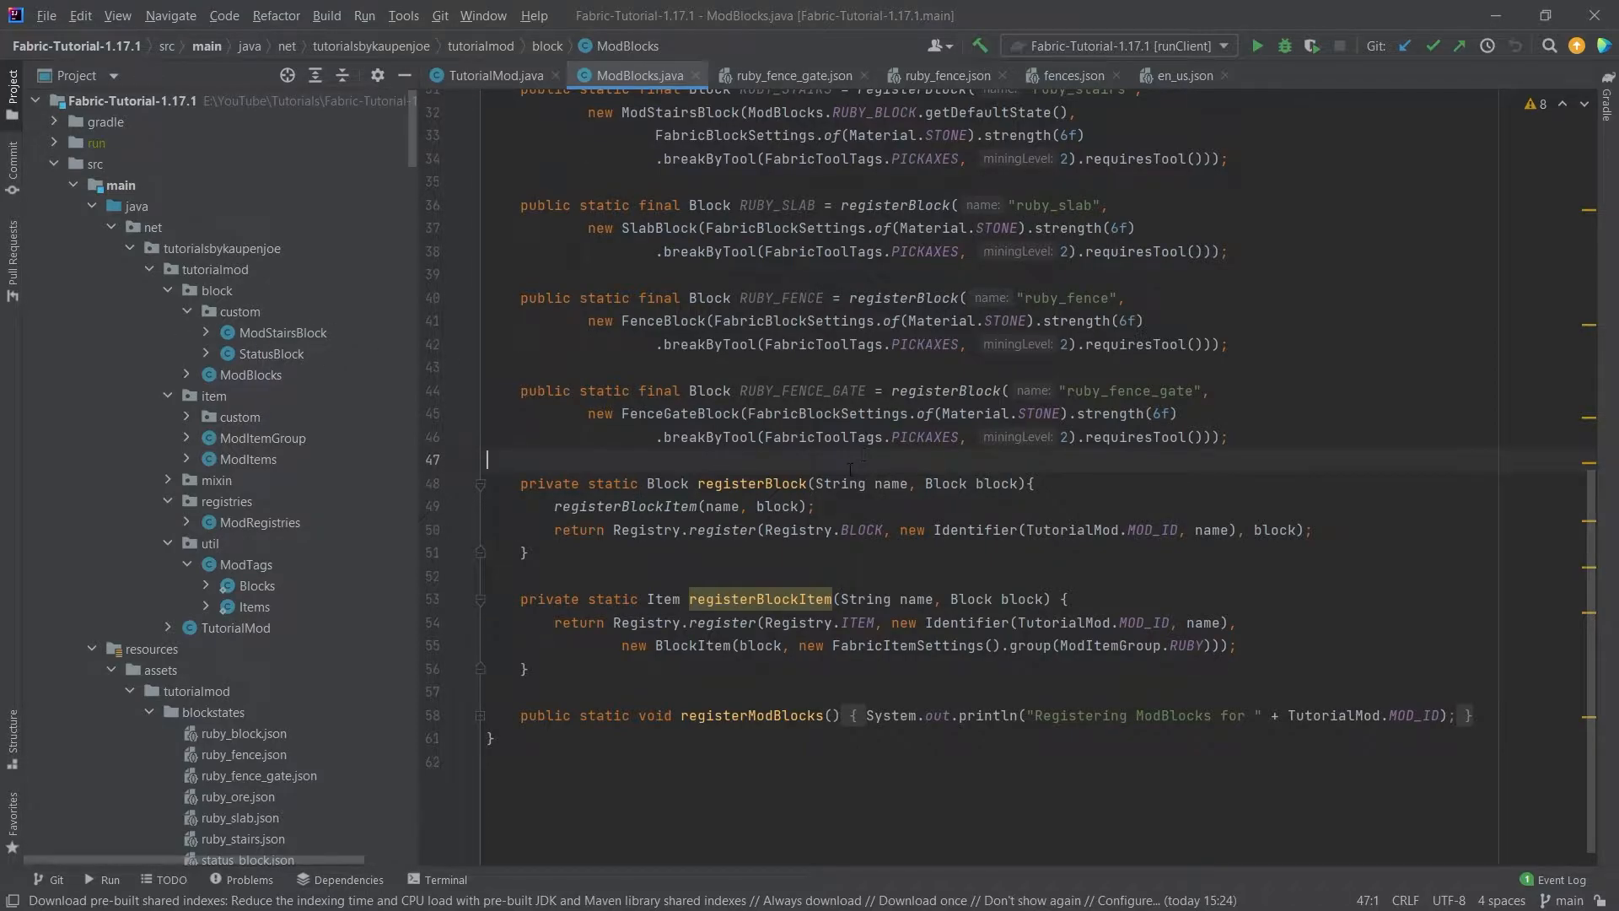
Step: Duplicate the RUBY_FENCE registration into RUBY_BUTTON (ruby_button) and RUBY_PRESSURE_PLATE (ruby_pressure_plate)
left_click_drag(521, 273, 1227, 344)
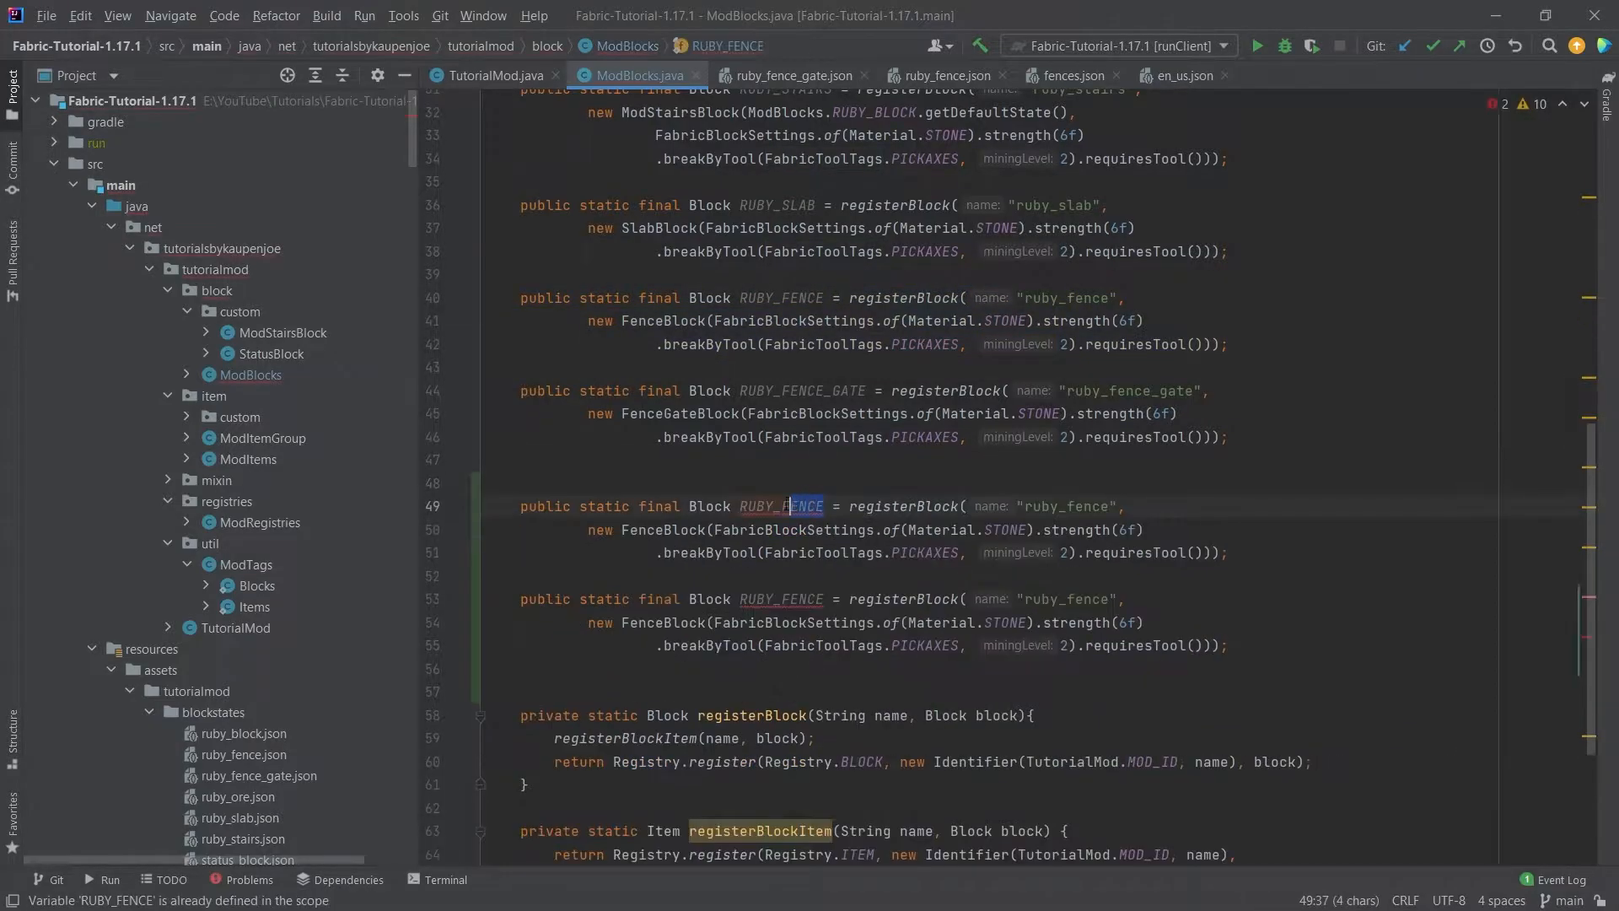
key("Delete")
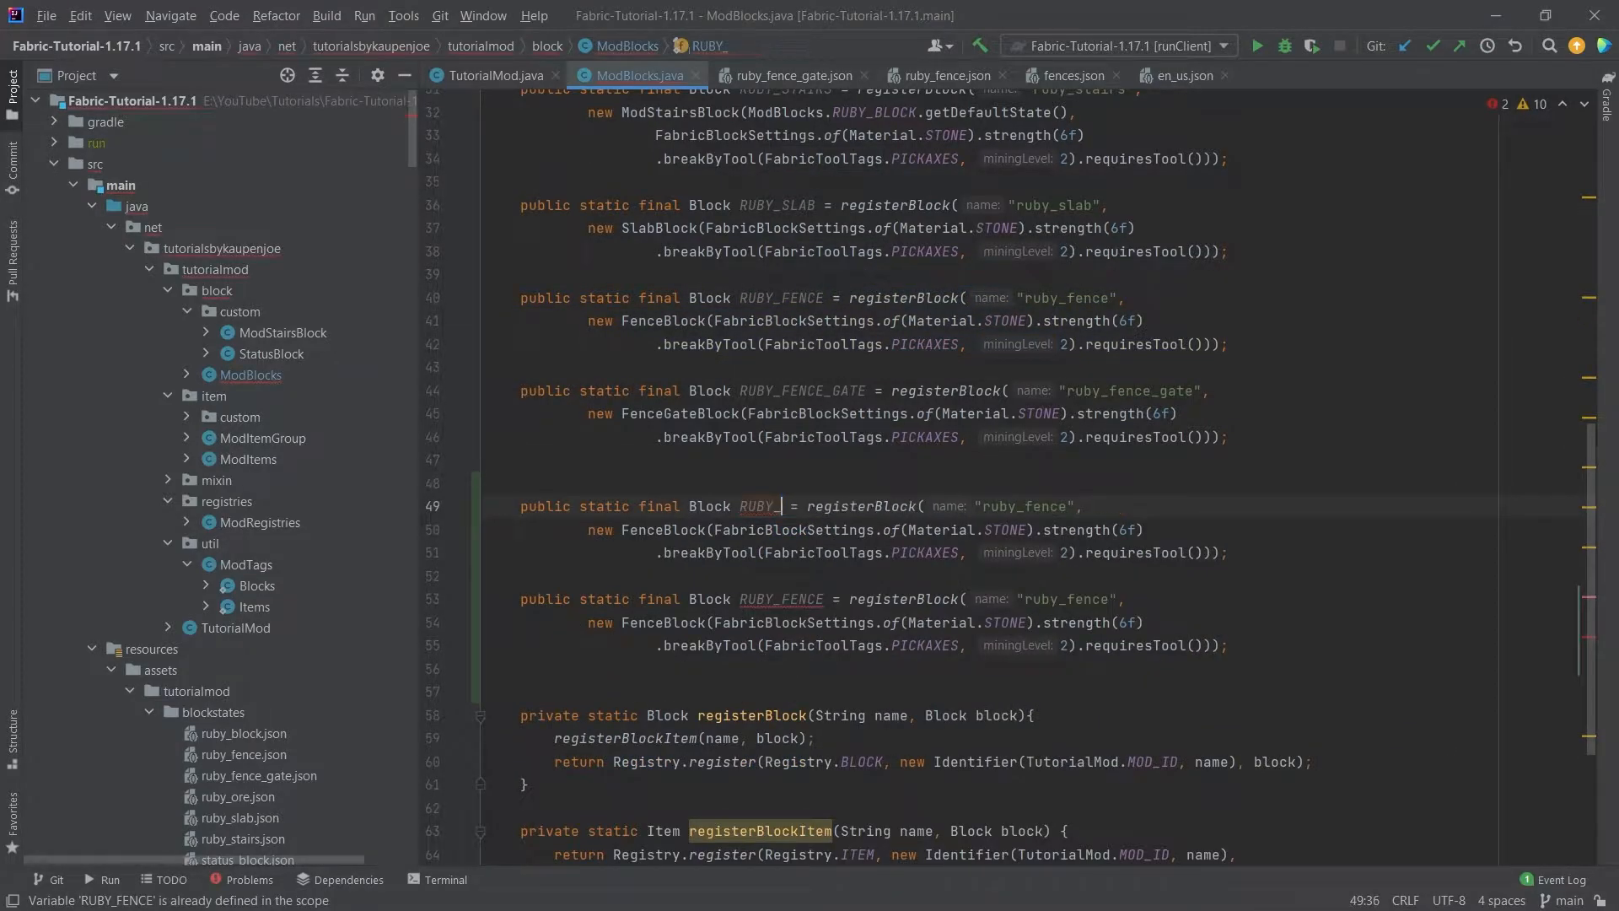
type("BUTTON")
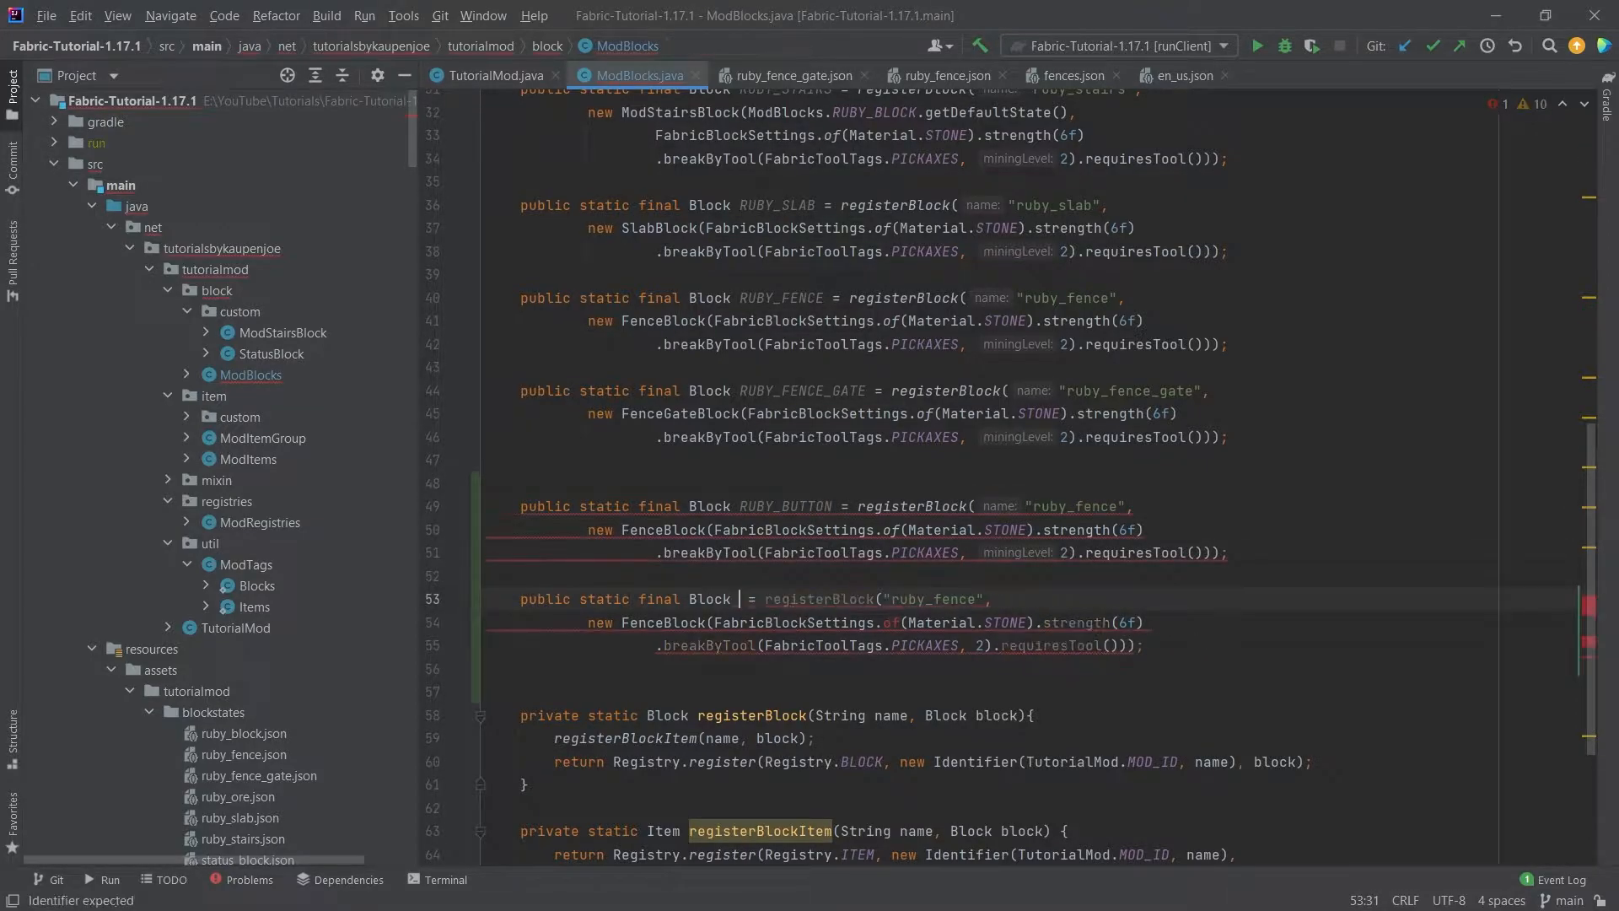
type("RUBY_PRESSURE_PLATE")
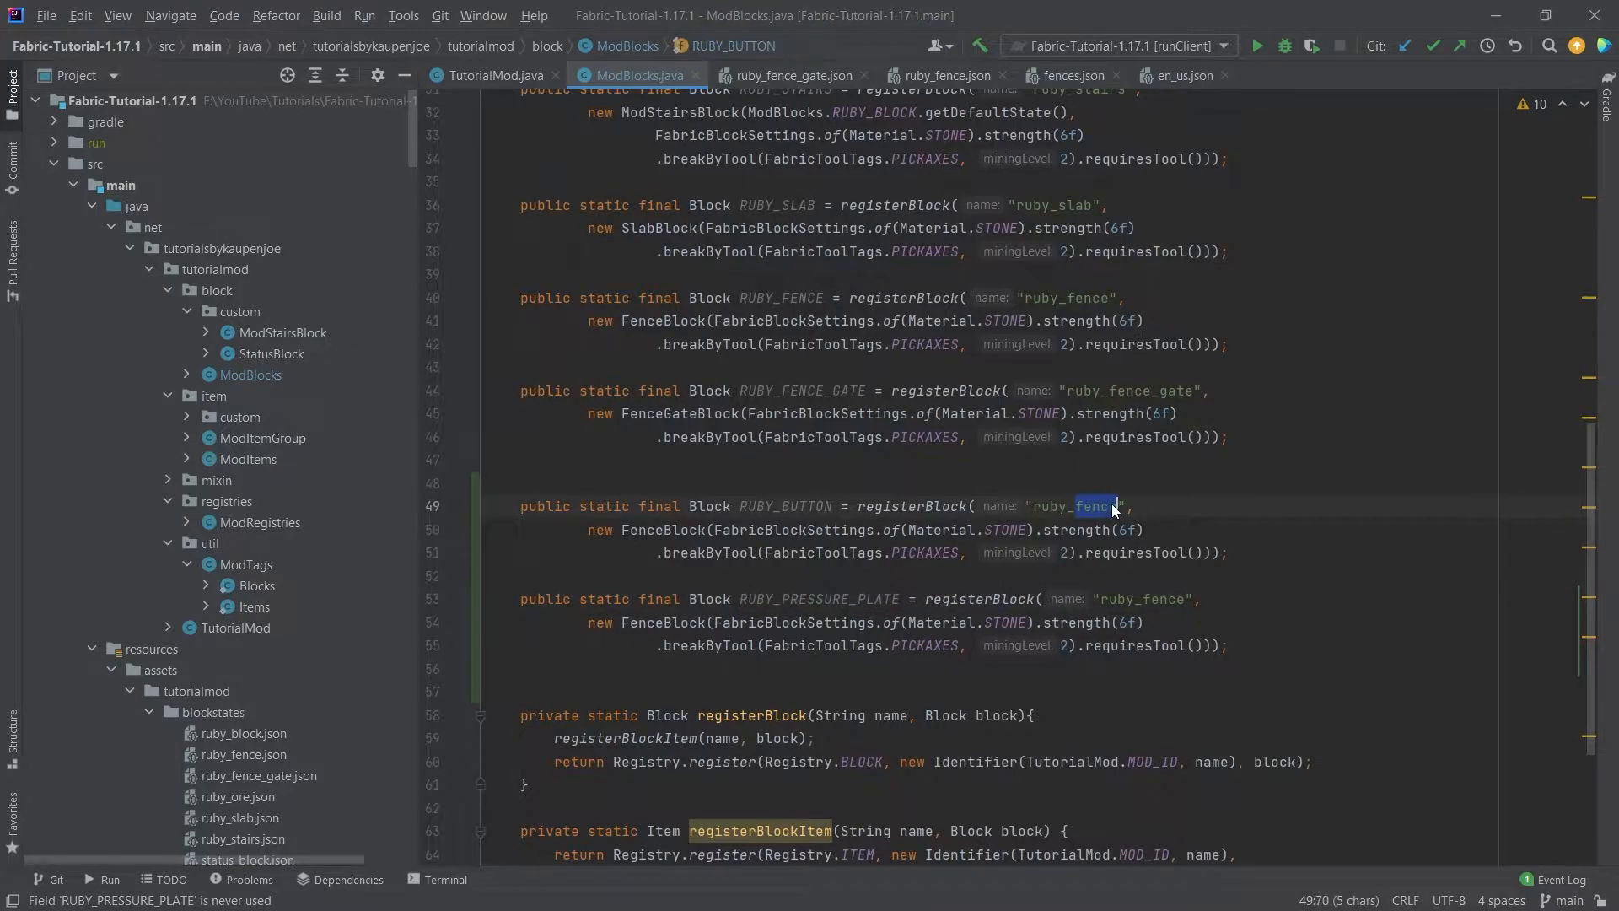
type("button")
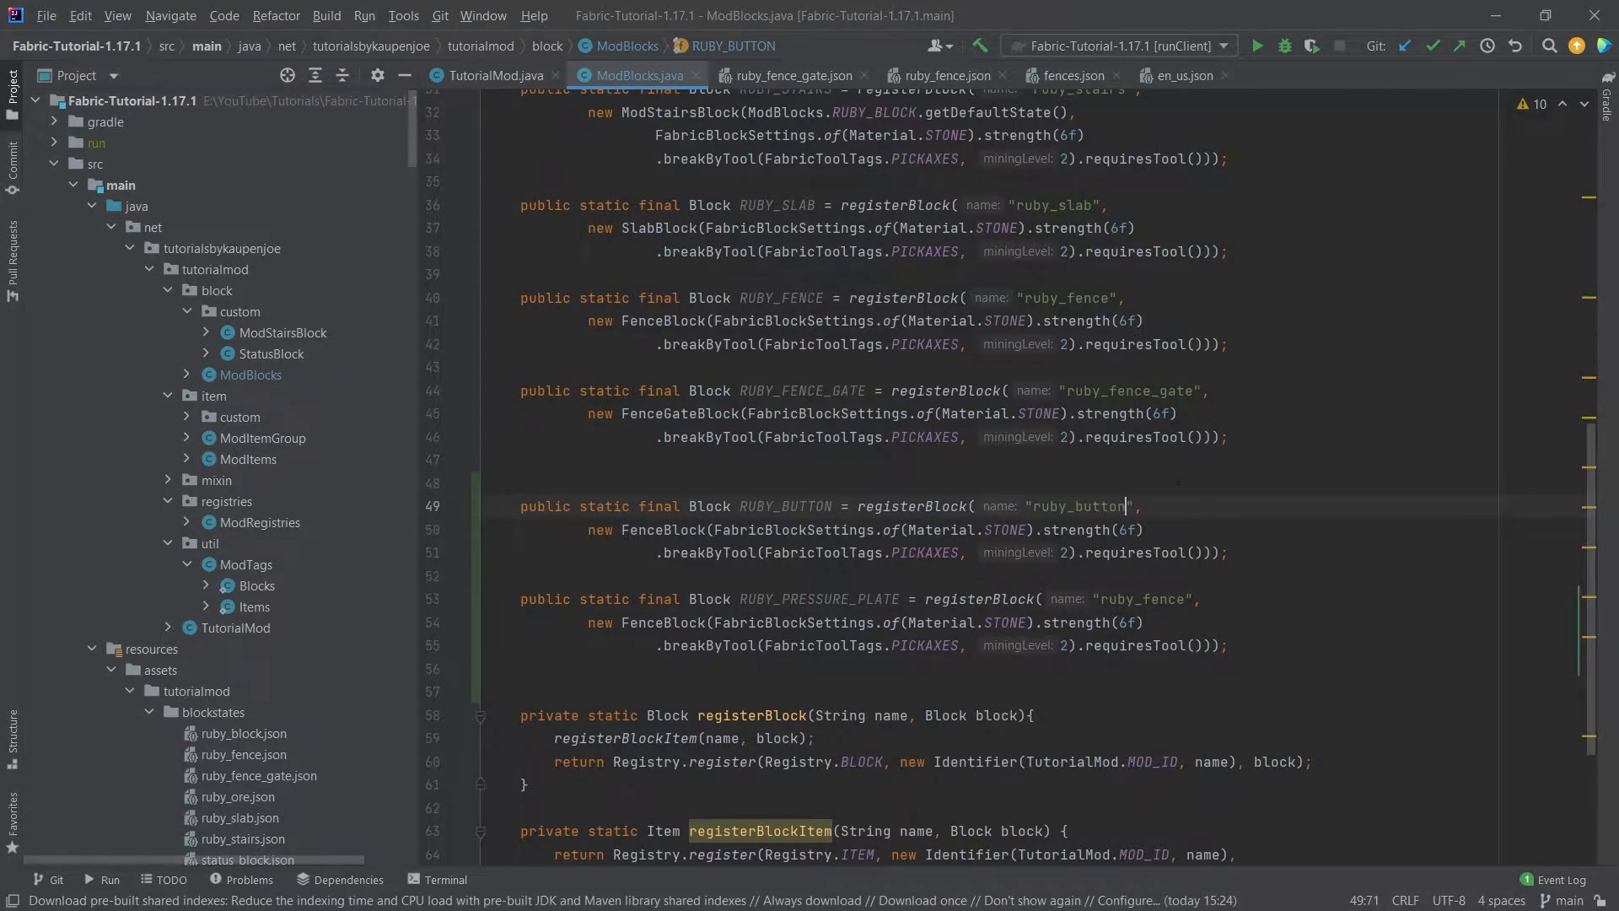
double_click(1159, 599)
type("pressure_plat")
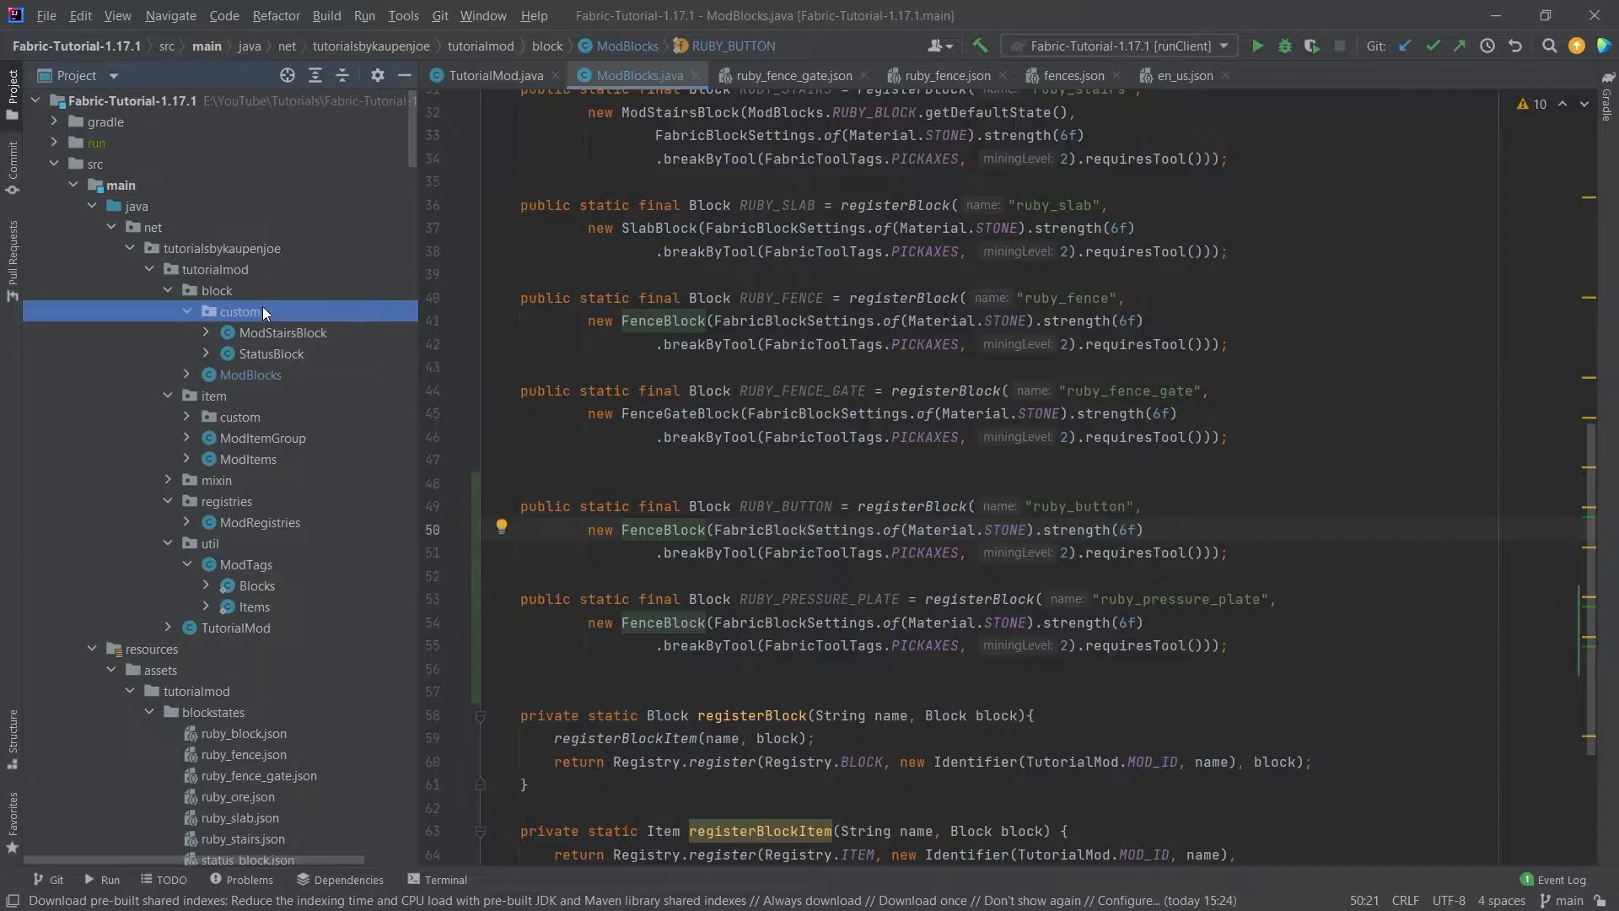
Step: Create ModPressurePlateBlock and ModStoneButtonBlock extending PressurePlateBlock and StoneButtonBlock, with public constructors
right_click(245, 312)
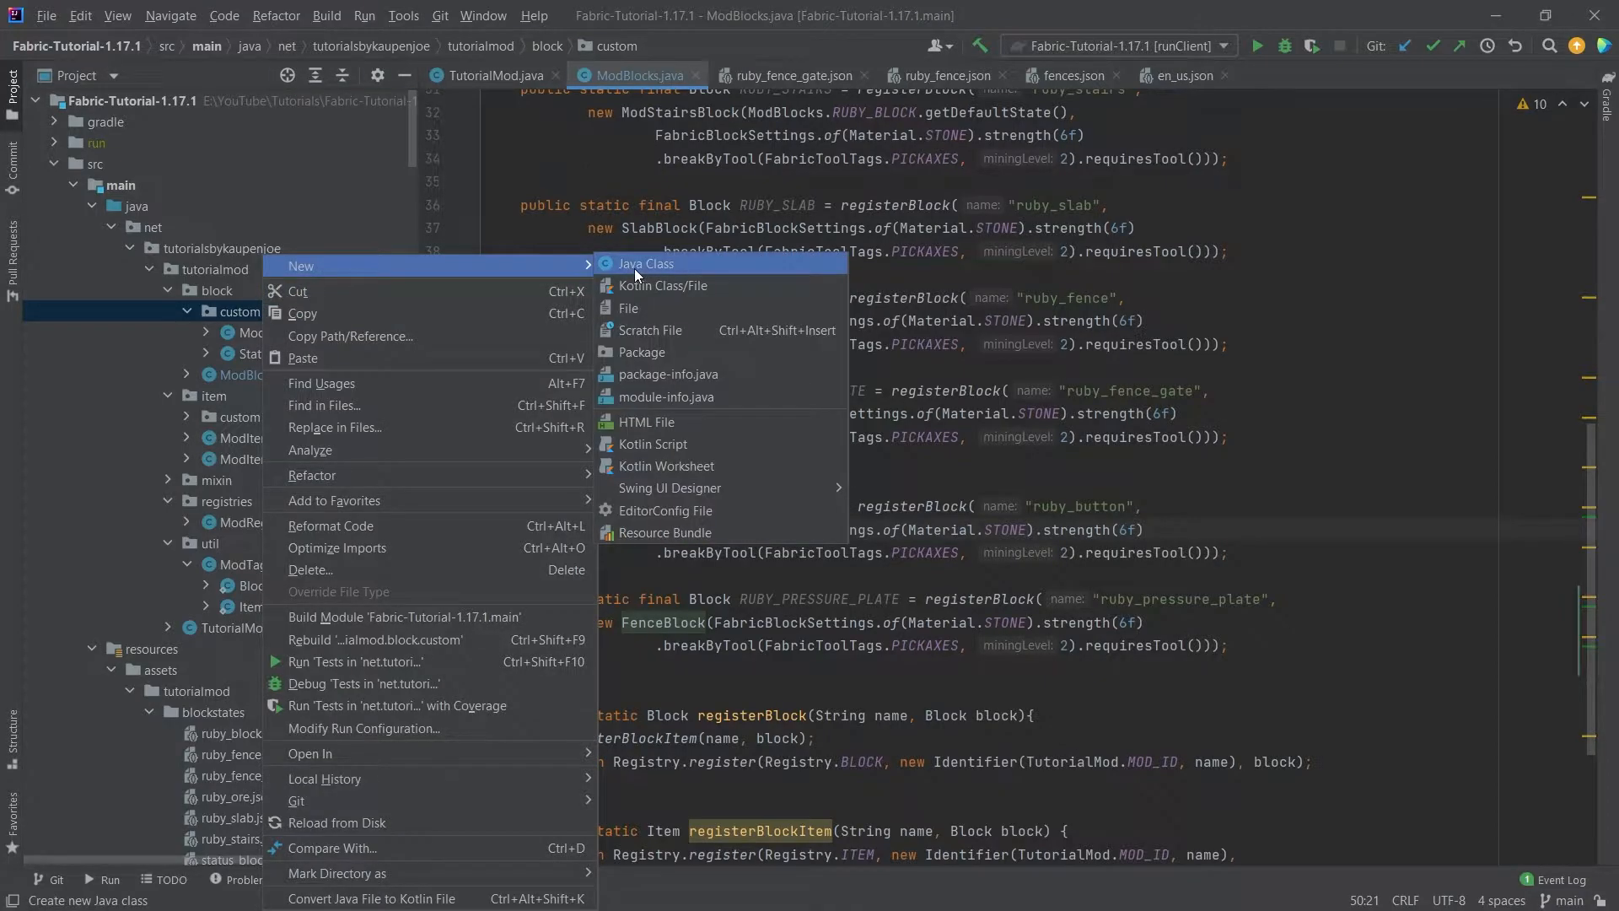
left_click(646, 263)
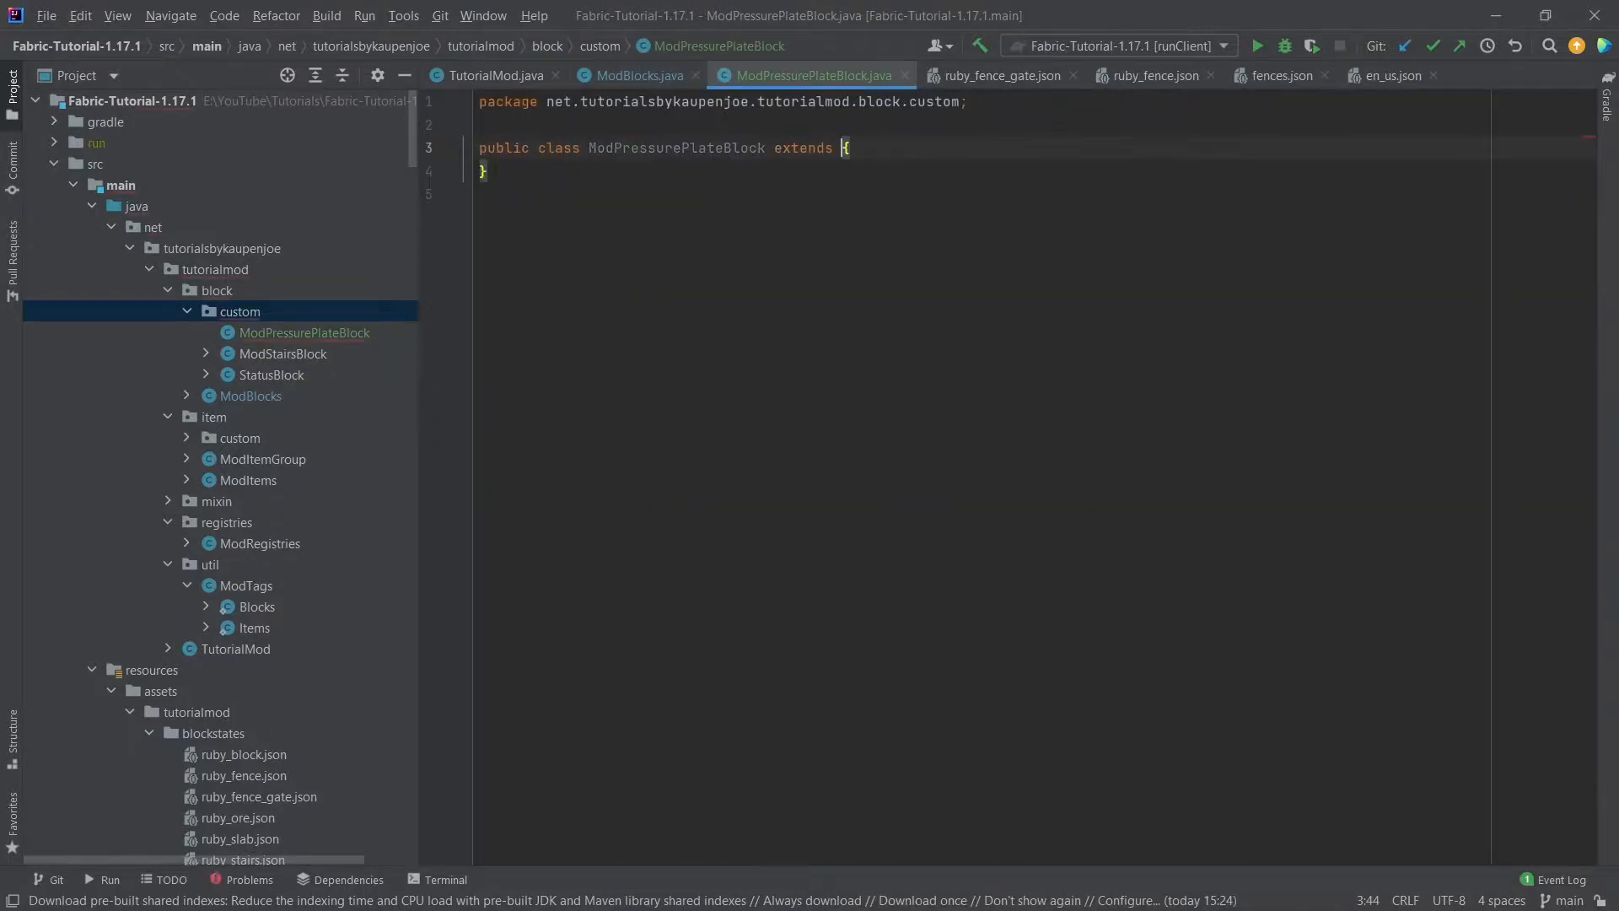
type("PressurePlateBlock")
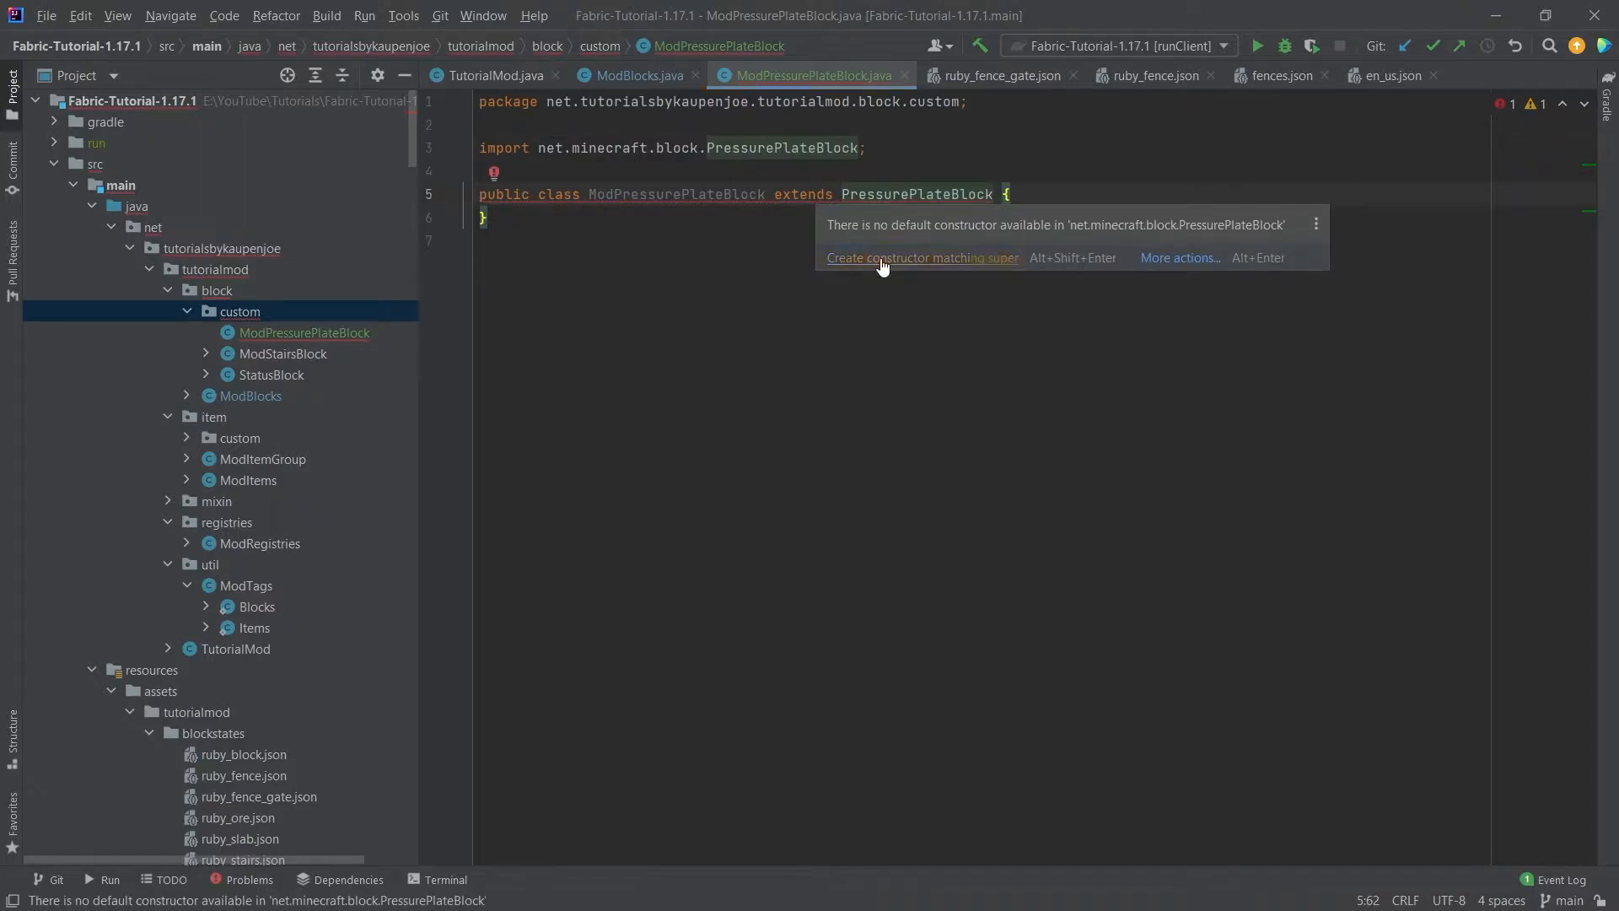
left_click(924, 257)
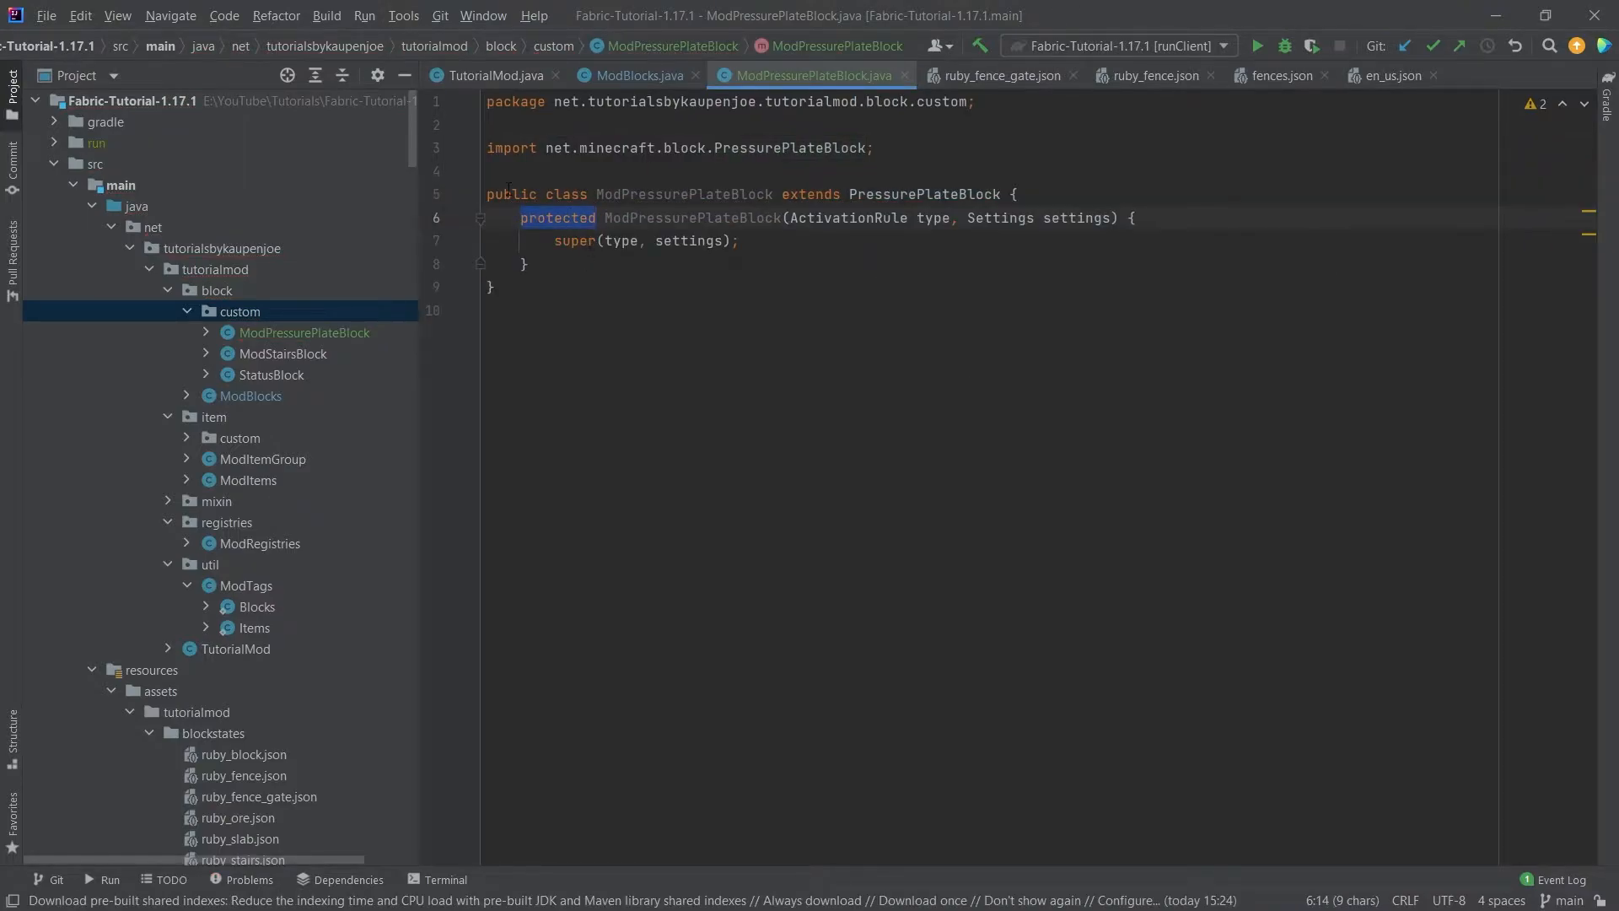
type("public")
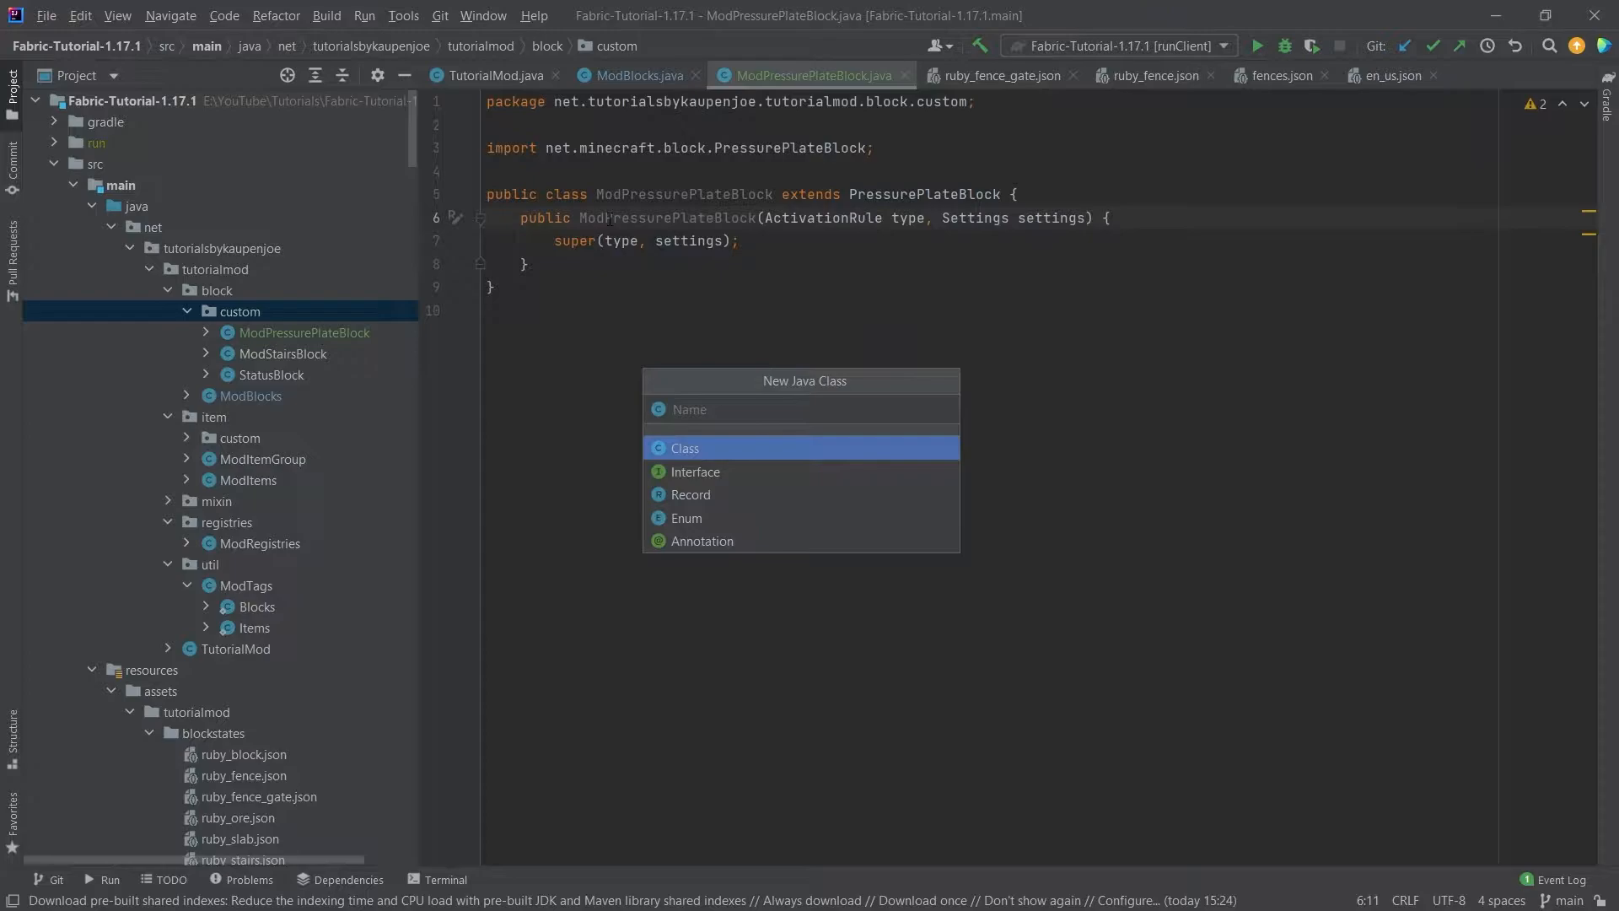
type("Mod")
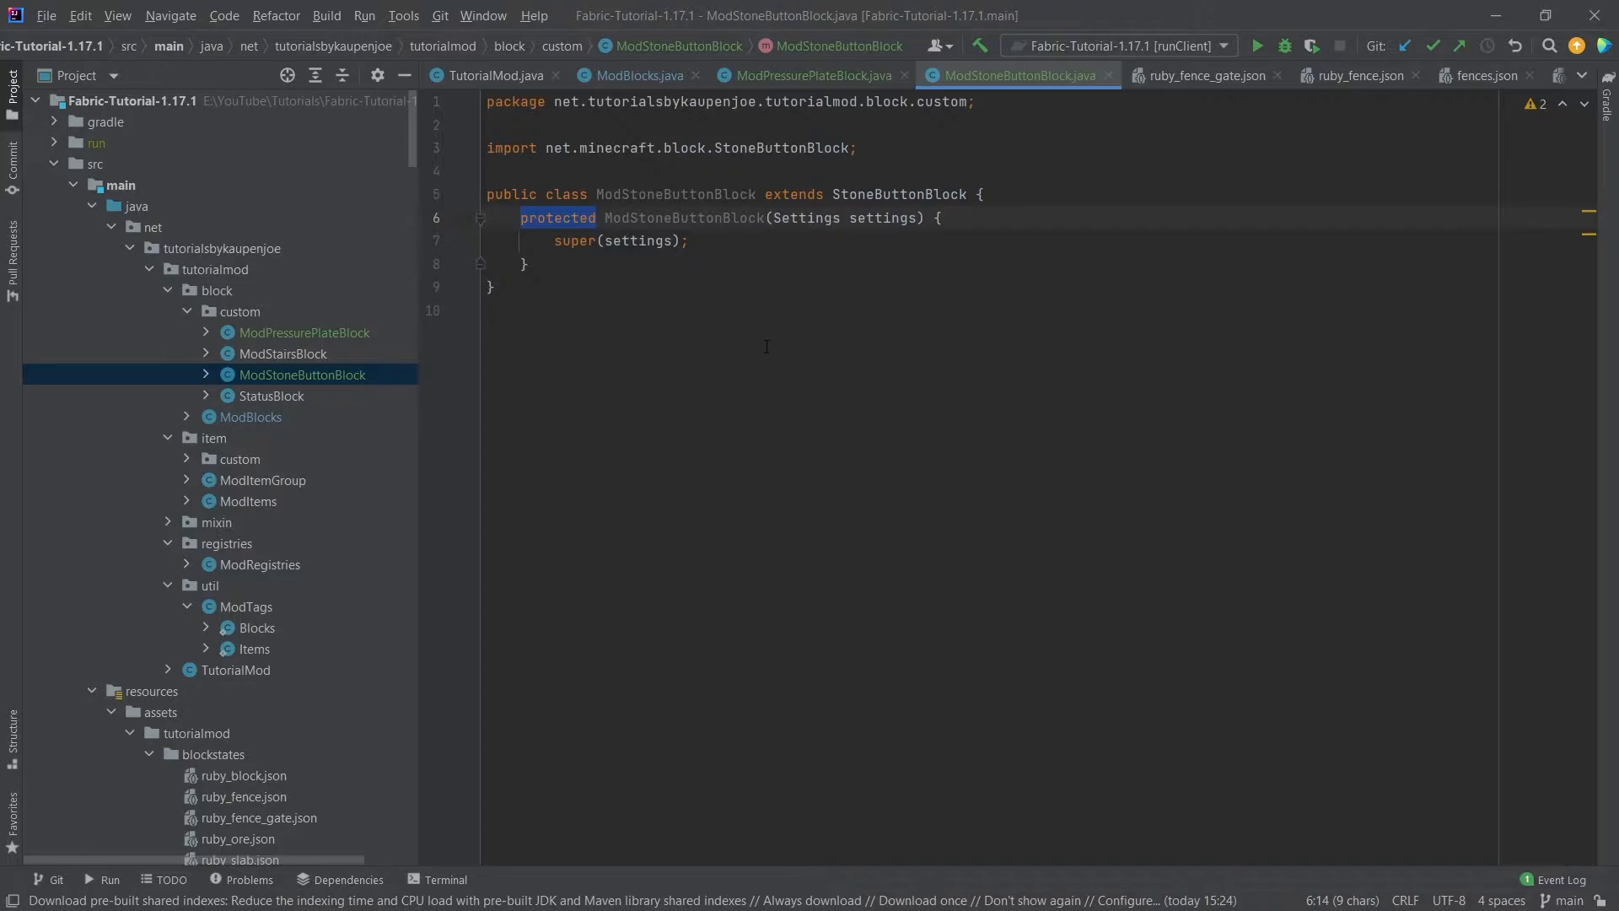
type("public")
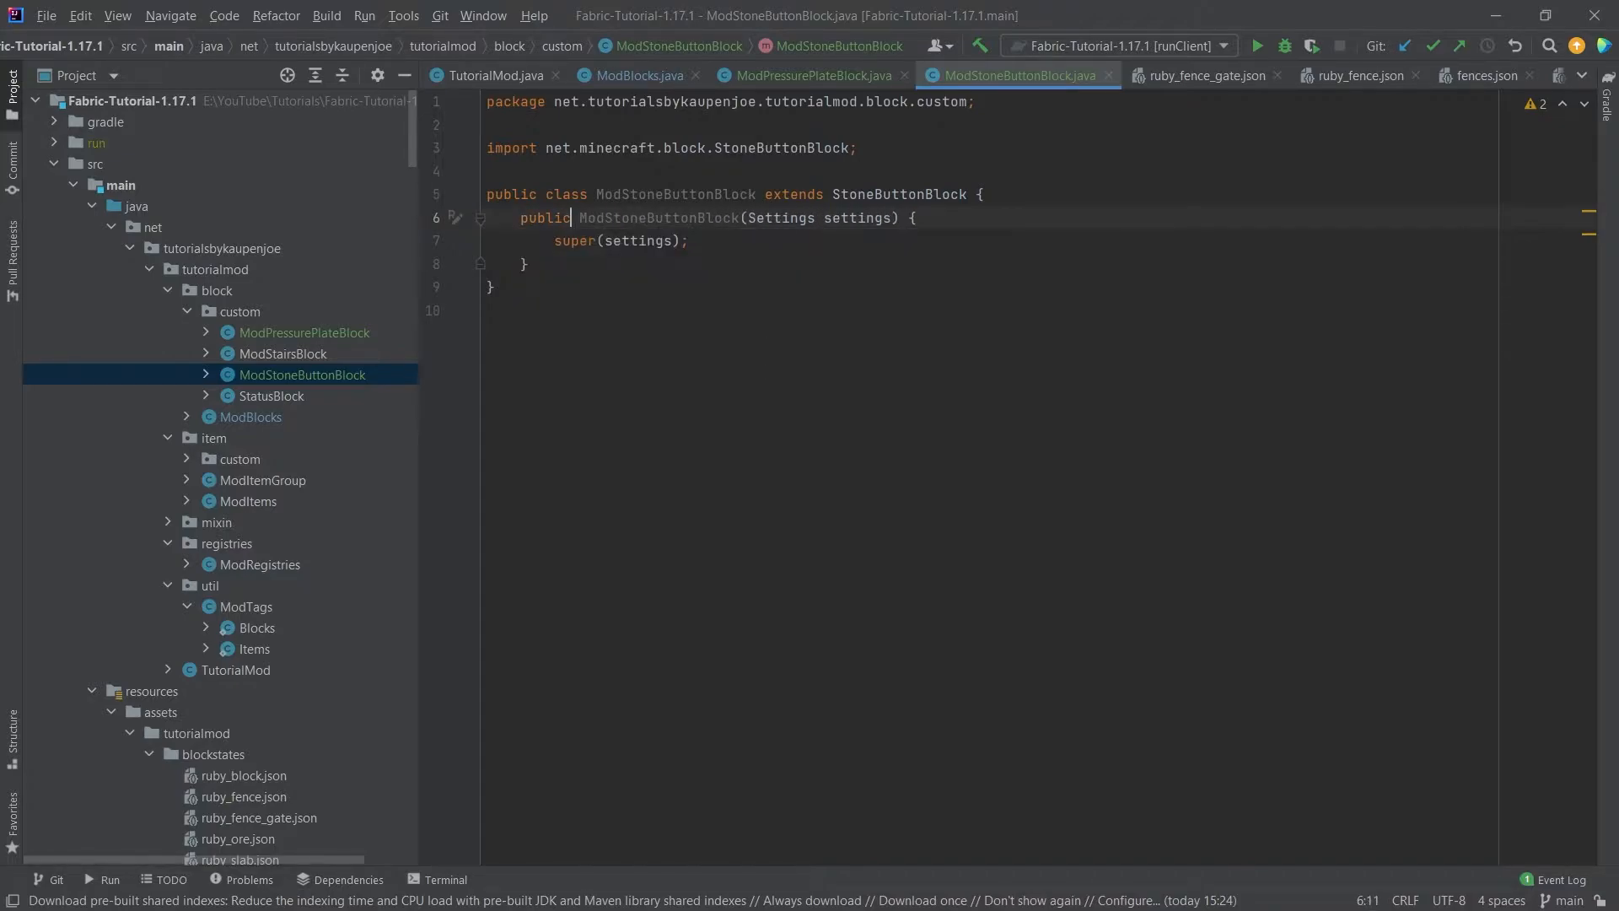
Step: Replace FenceBlock with ModStoneButtonBlock and ModPressurePlateBlock, adding an ActivationRule argument
left_click(636, 75)
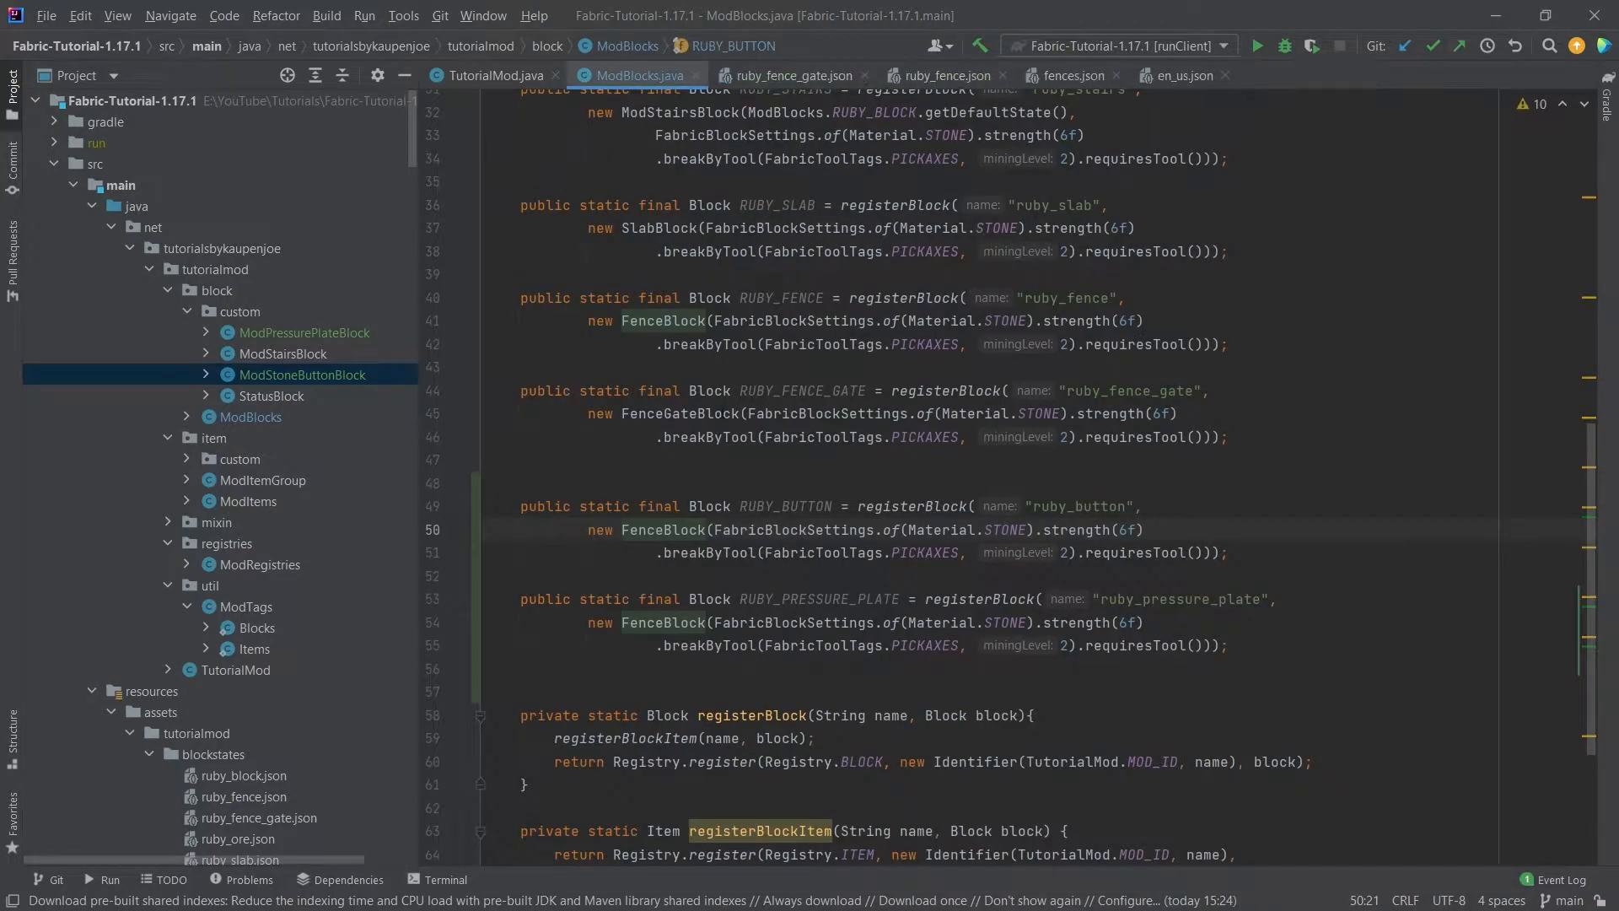
double_click(663, 530)
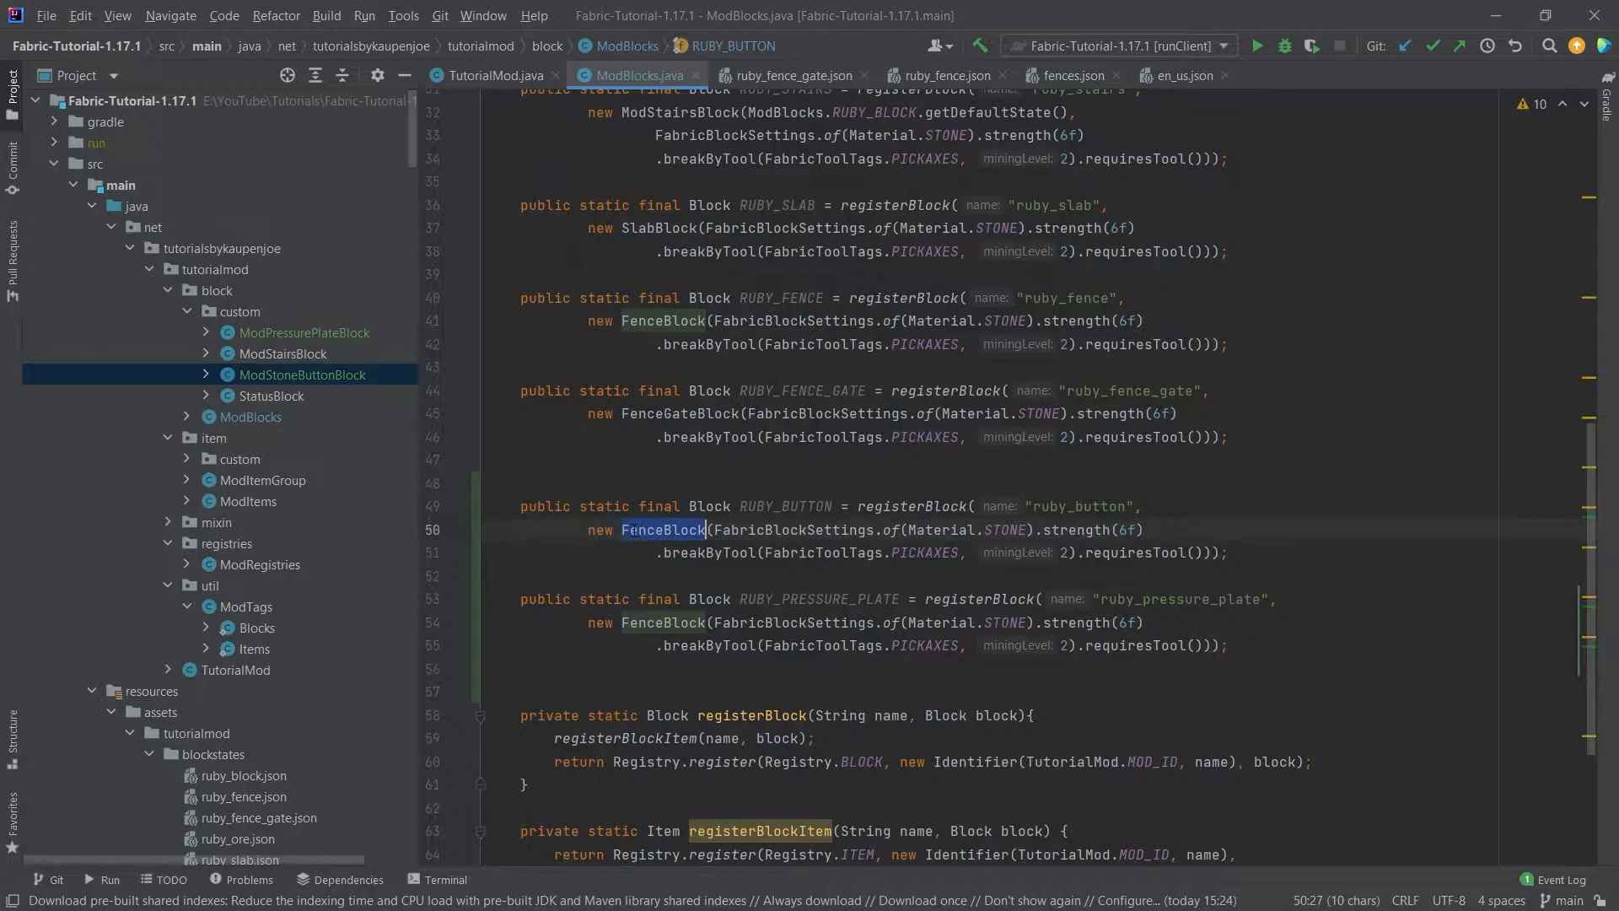
type("ModStoneButtonBlock")
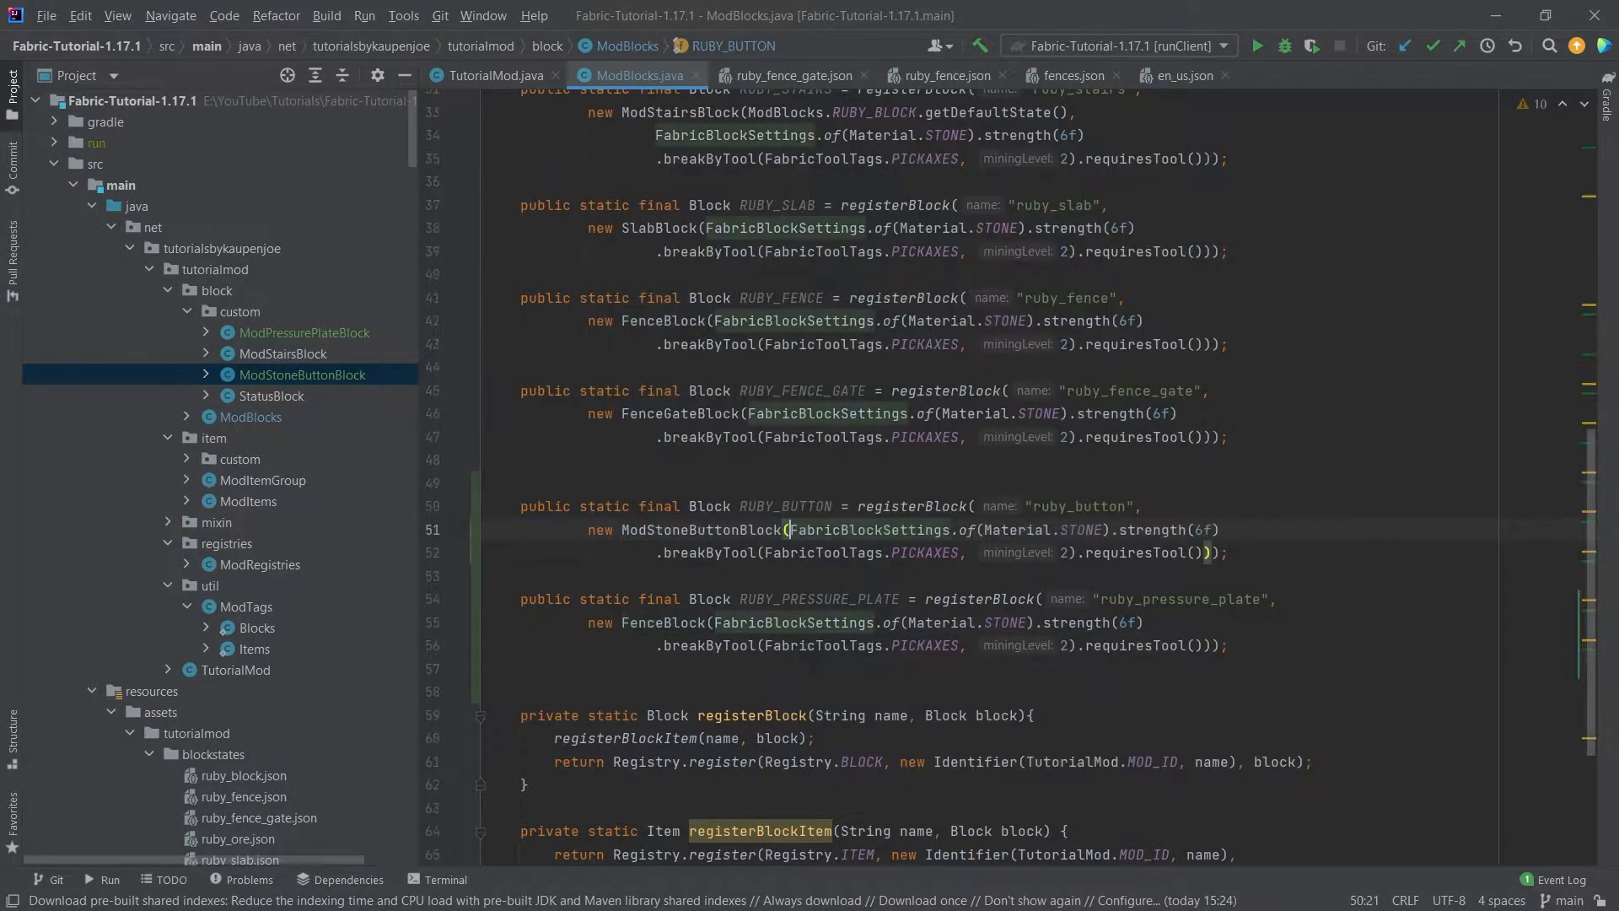
double_click(661, 622)
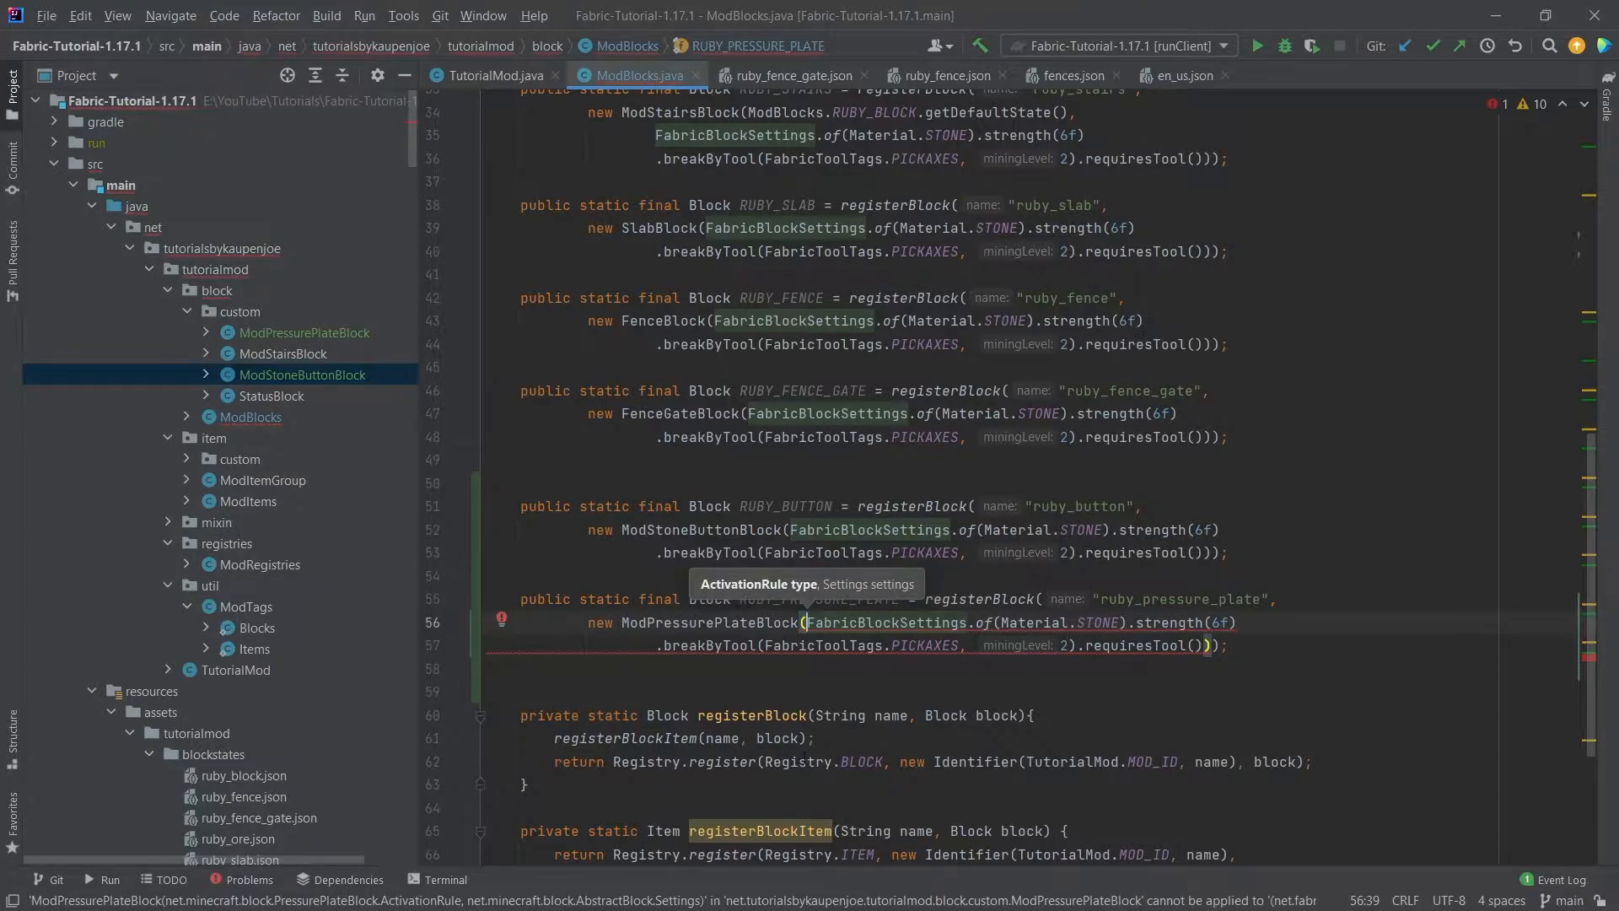
type("Acti")
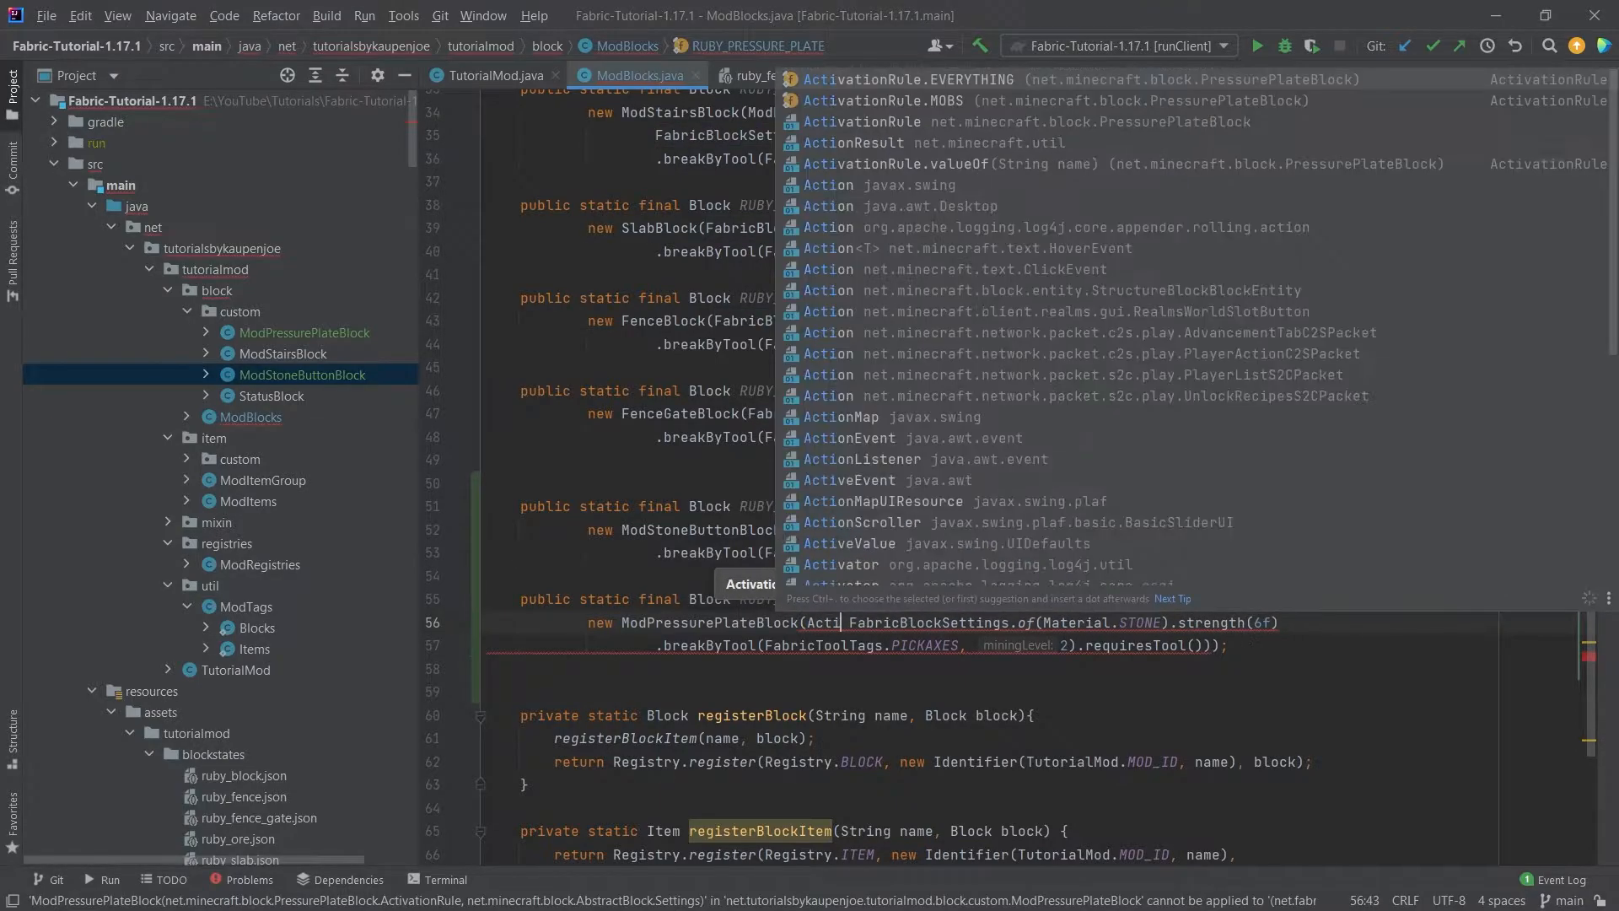
left_click(912, 78)
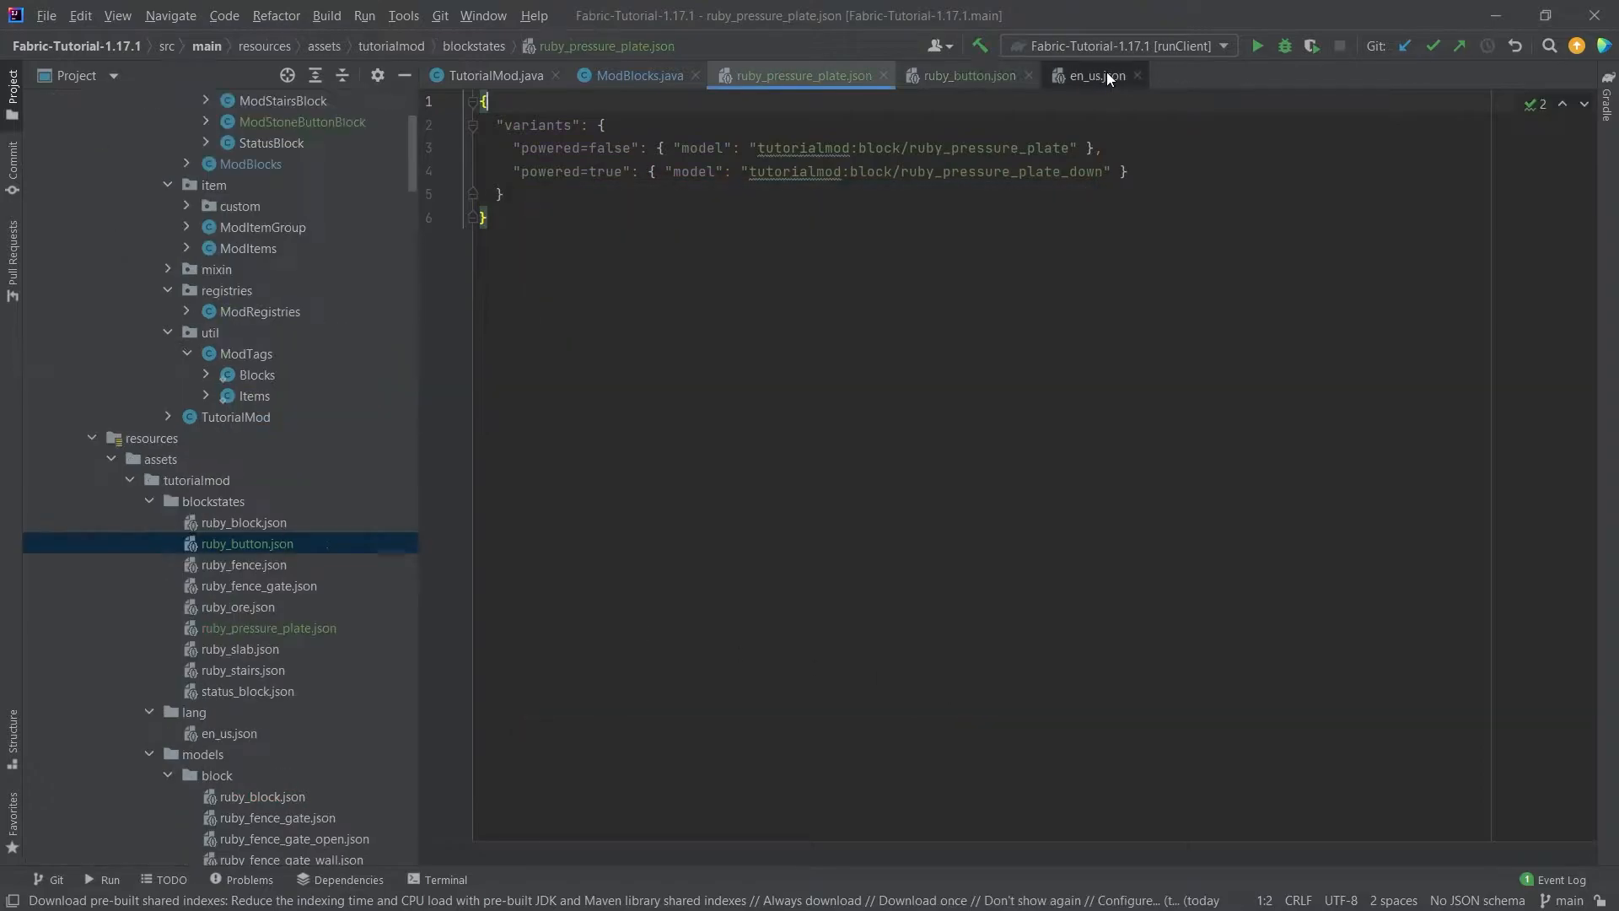
Step: Paste all face, facing and powered variants into ruby_button.json and verify the tutorialmod names
left_click(1137, 75)
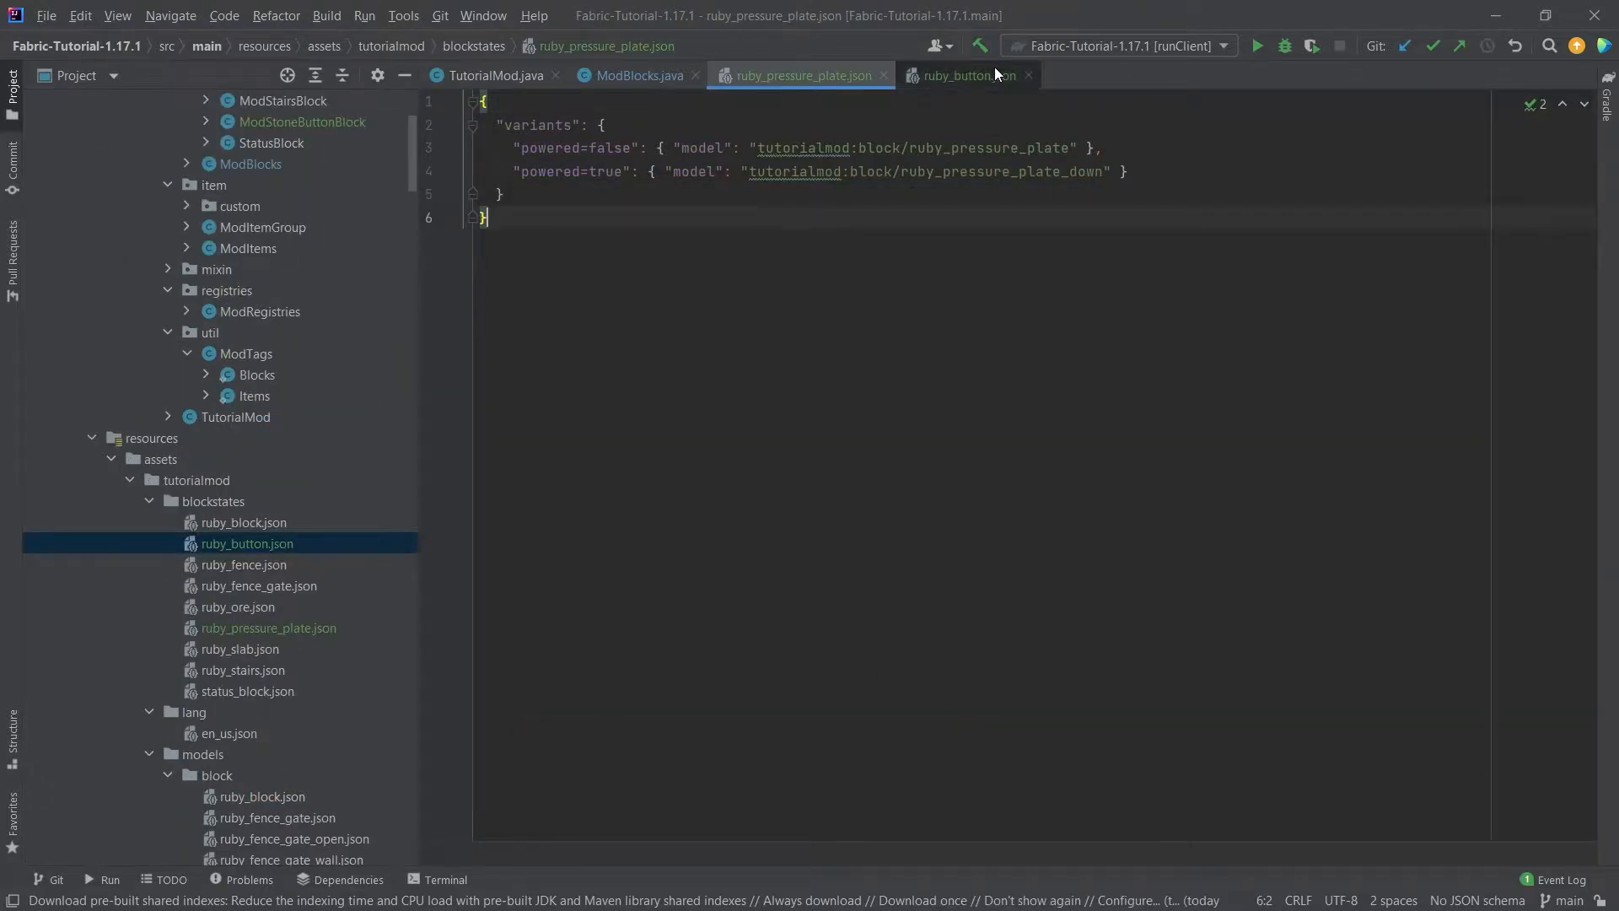
left_click(563, 171)
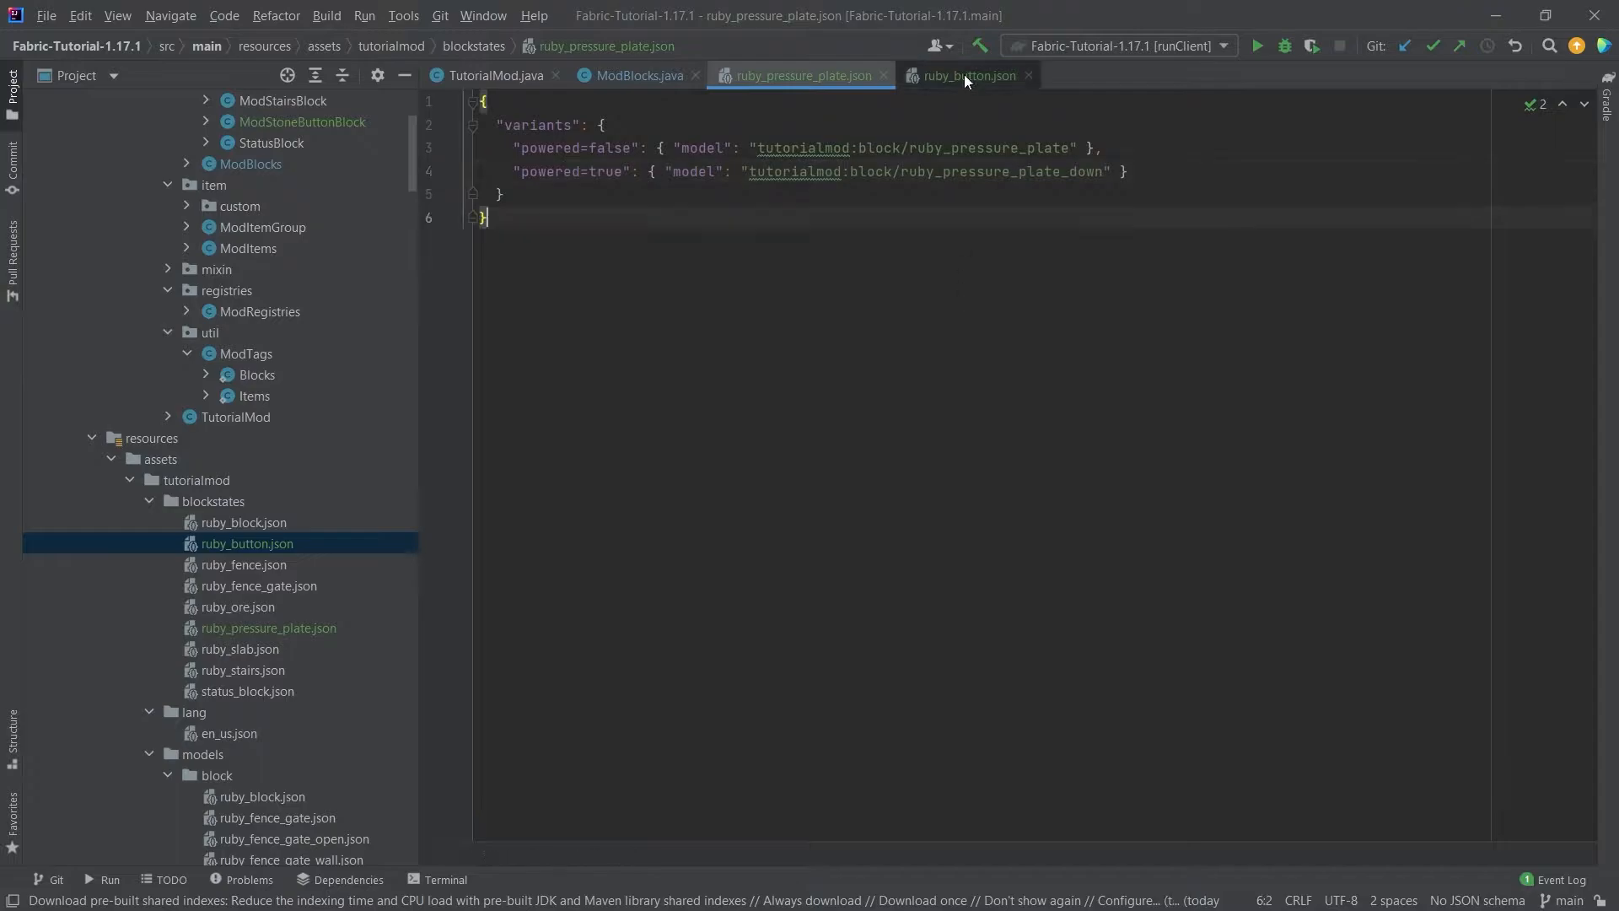
left_click(968, 75)
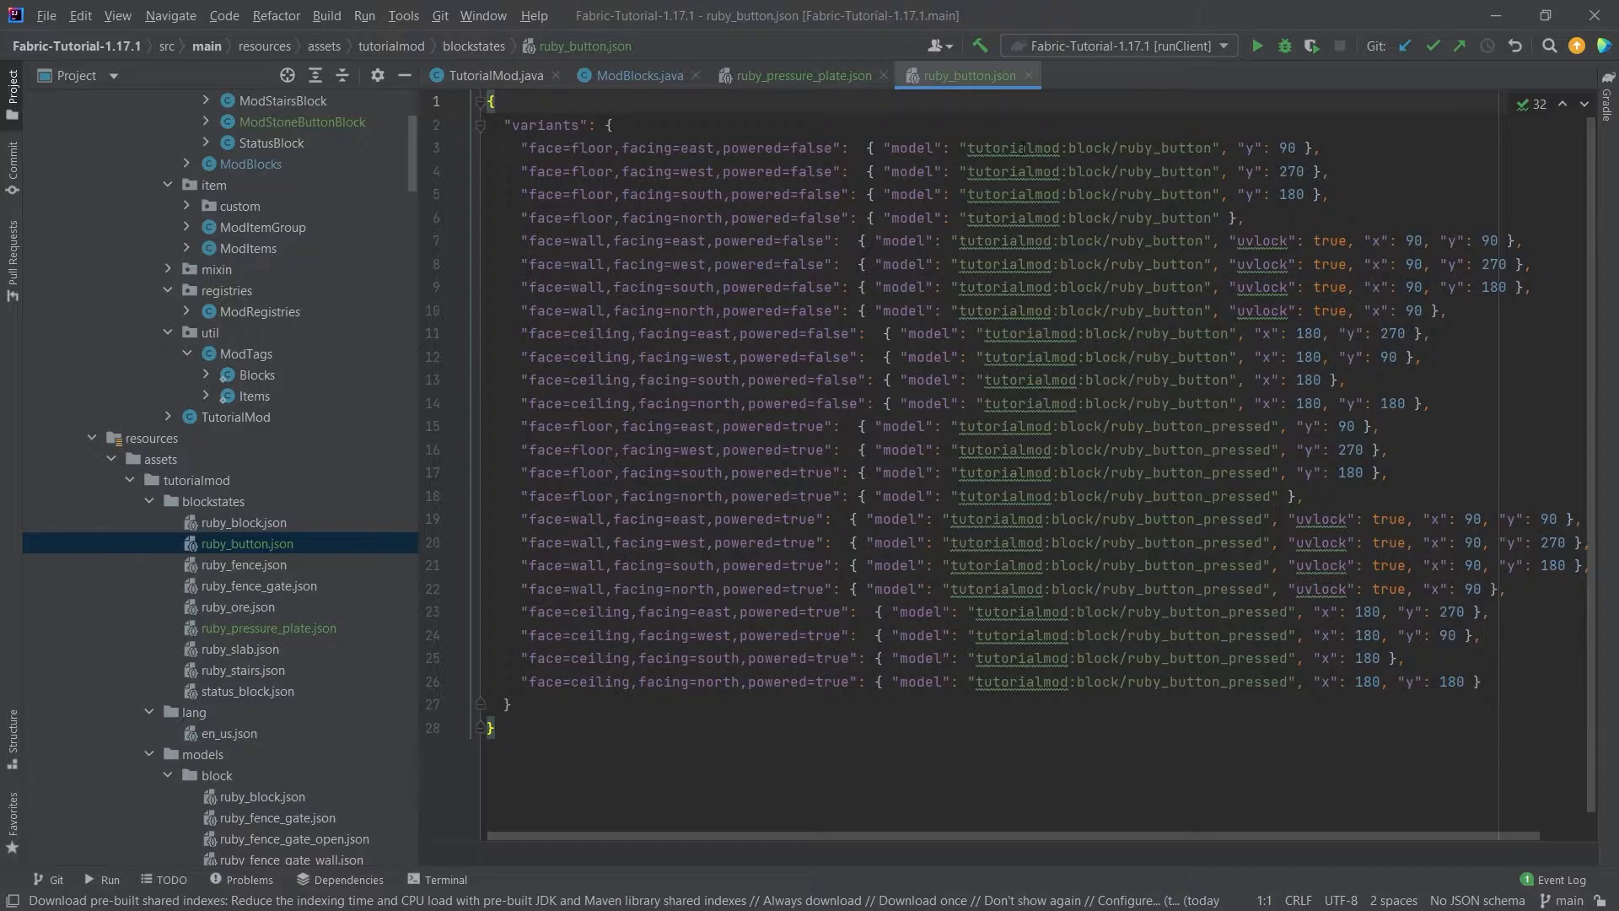
key("Ctrl+F")
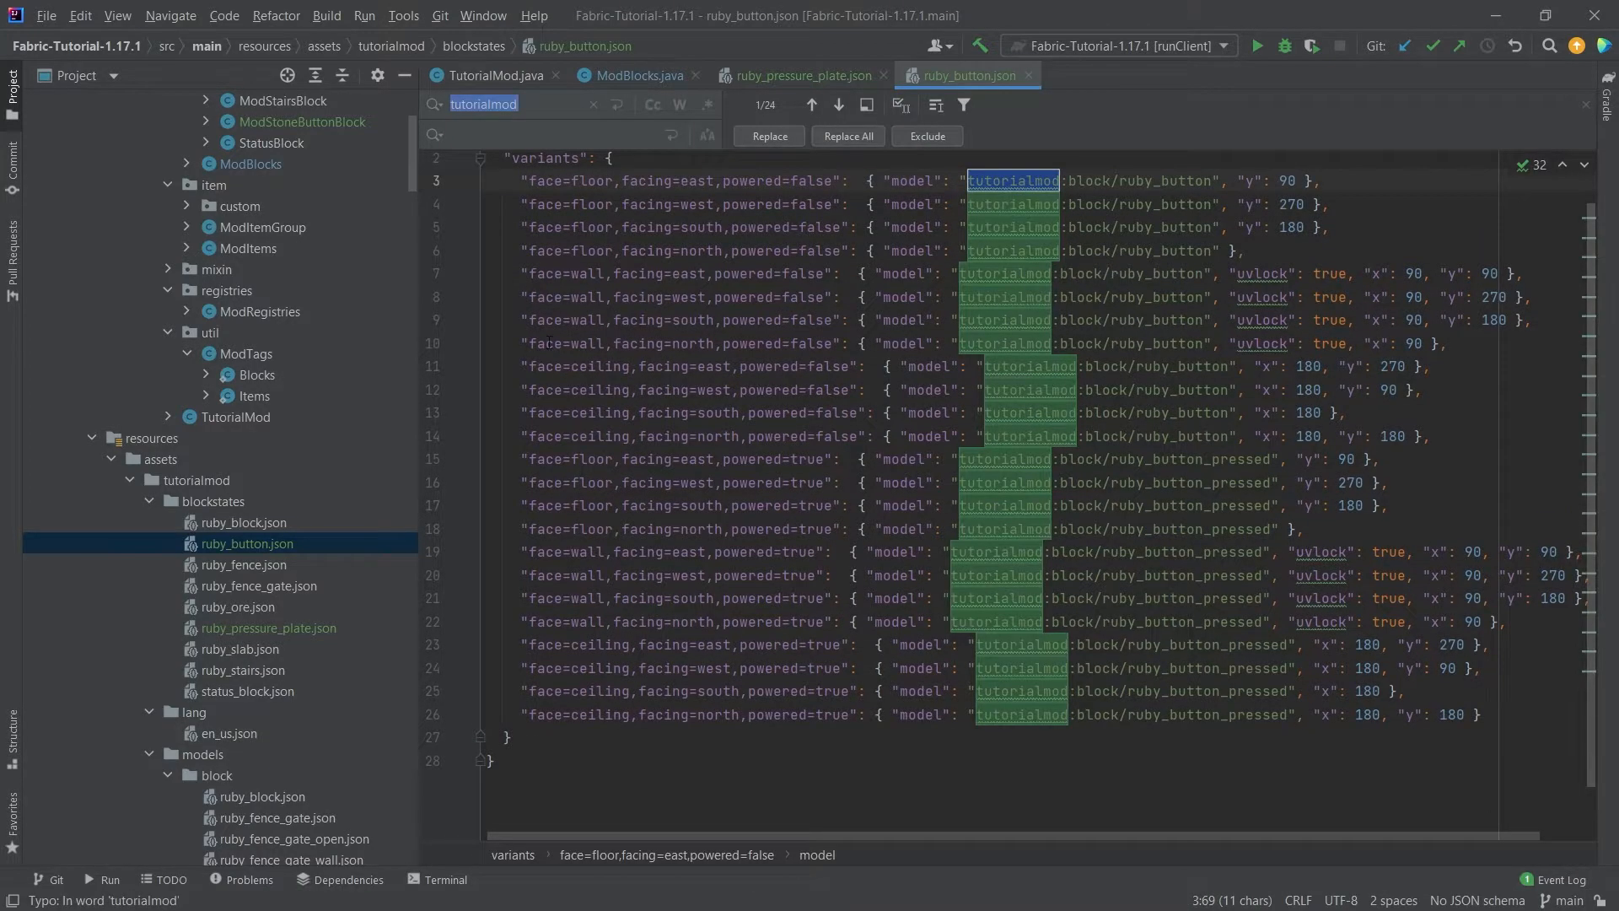
key("Escape")
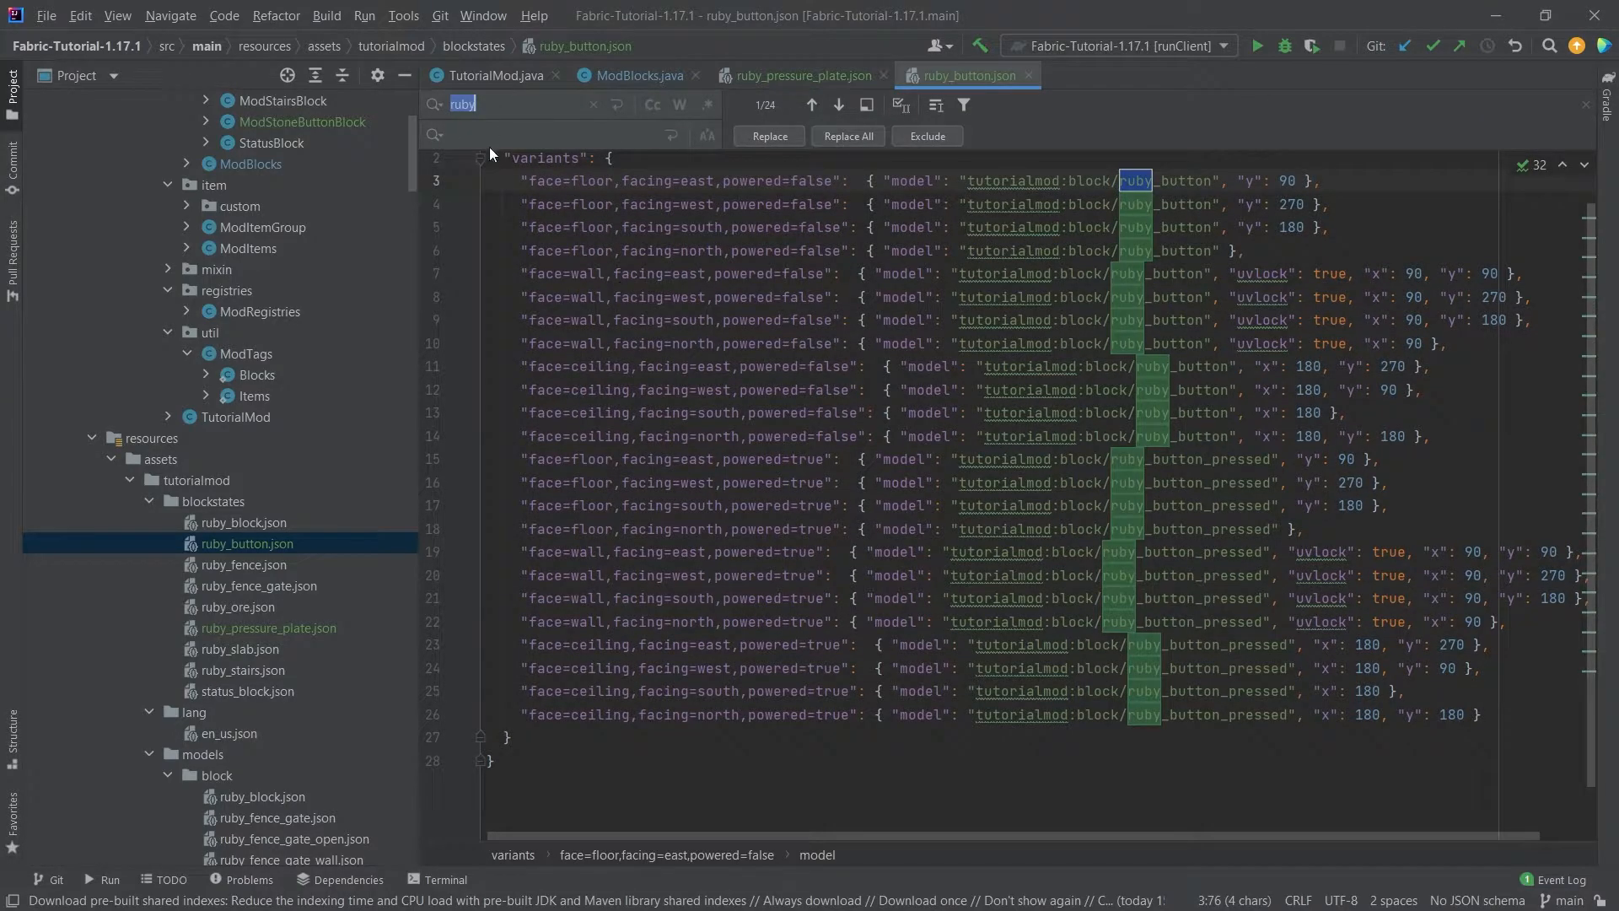
key("Escape")
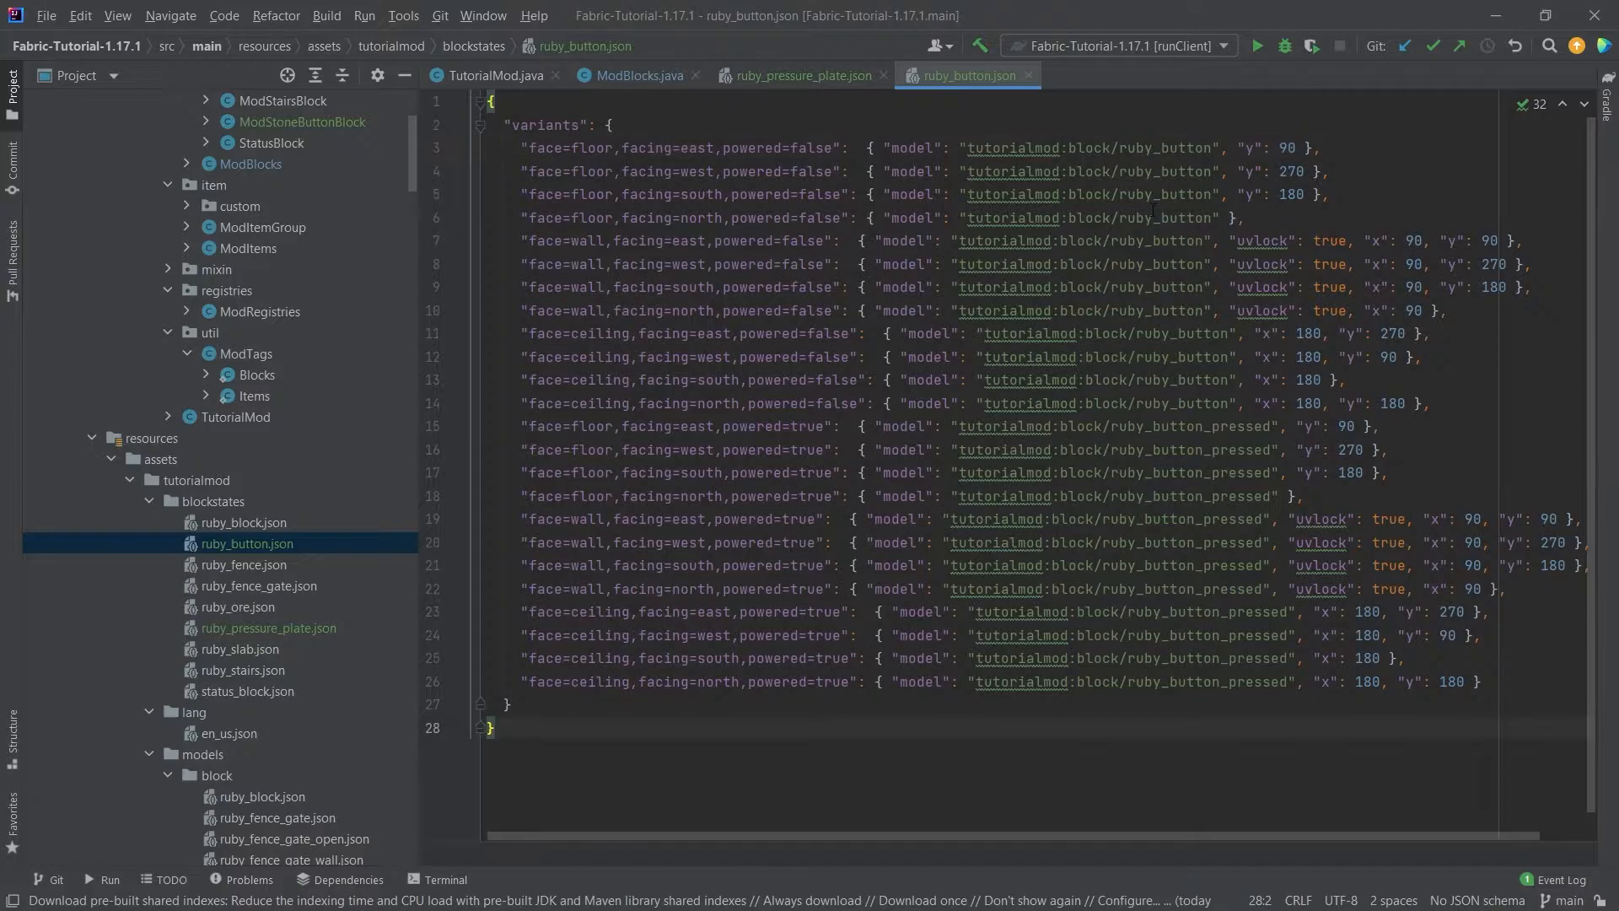
left_click(638, 75)
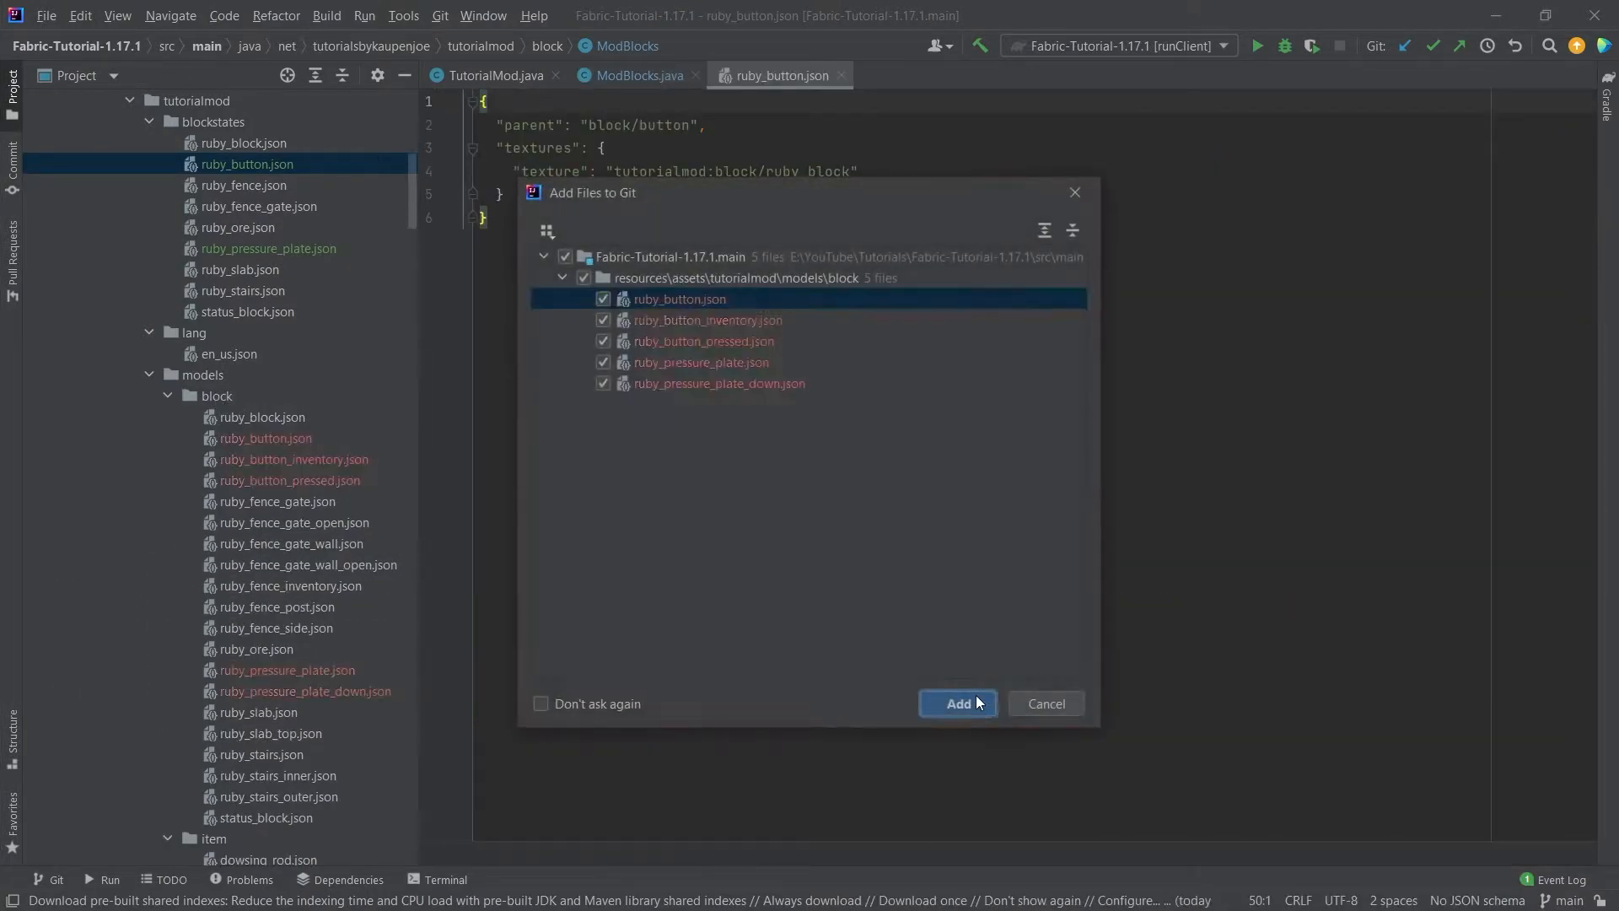
Step: Add the five button and pressure plate models to Git with parents and ruby_block texture
left_click(958, 703)
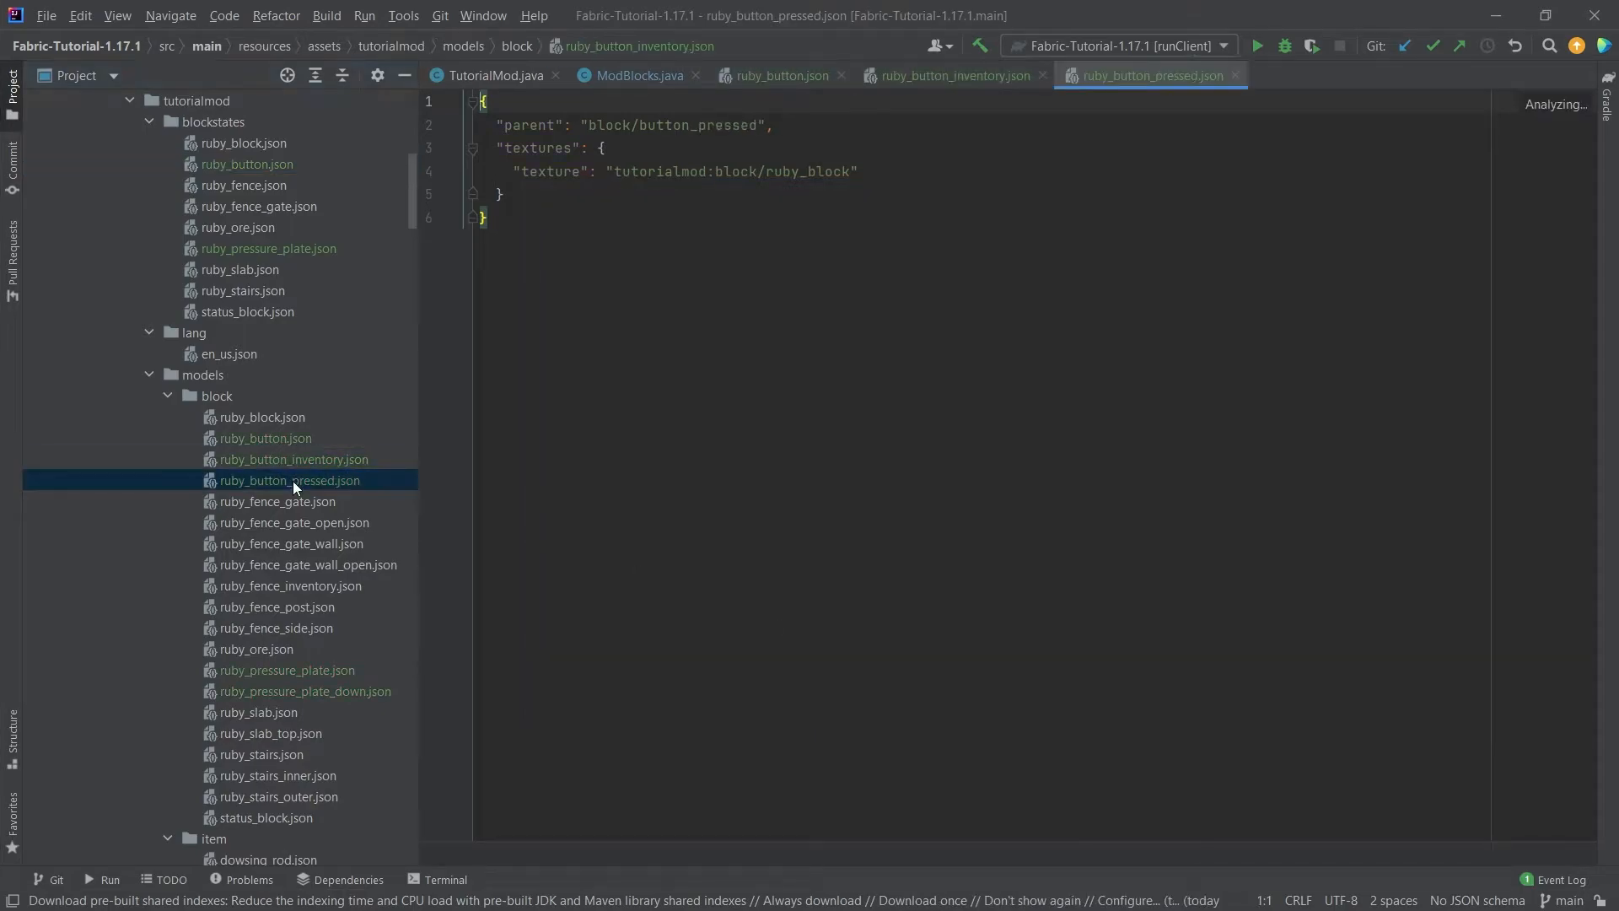
left_click(781, 75)
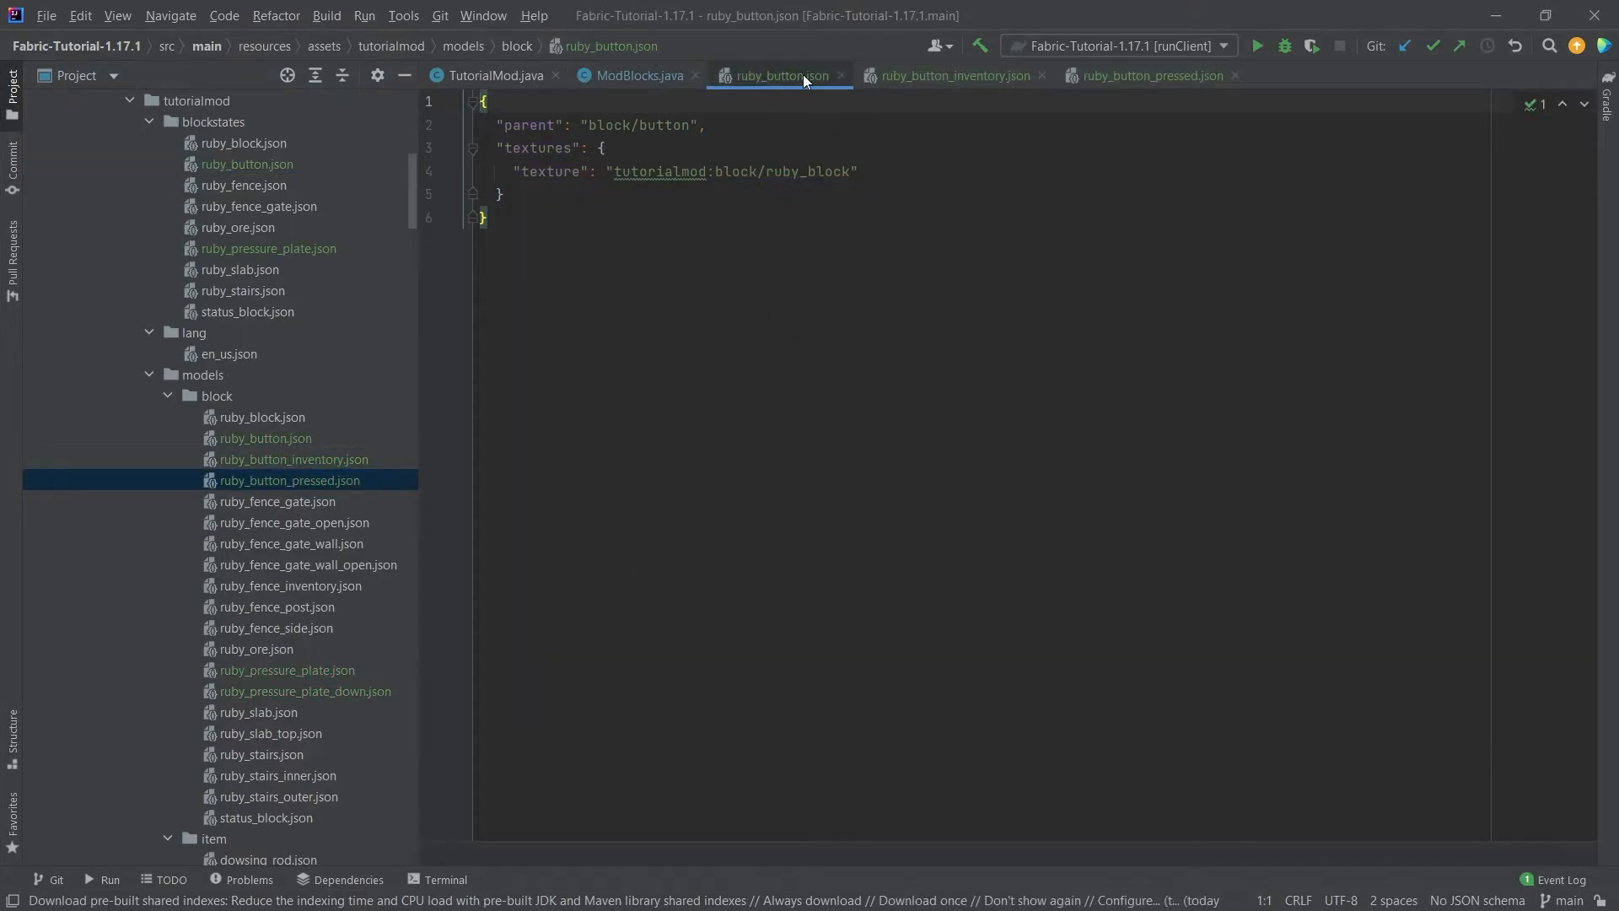
double_click(664, 125)
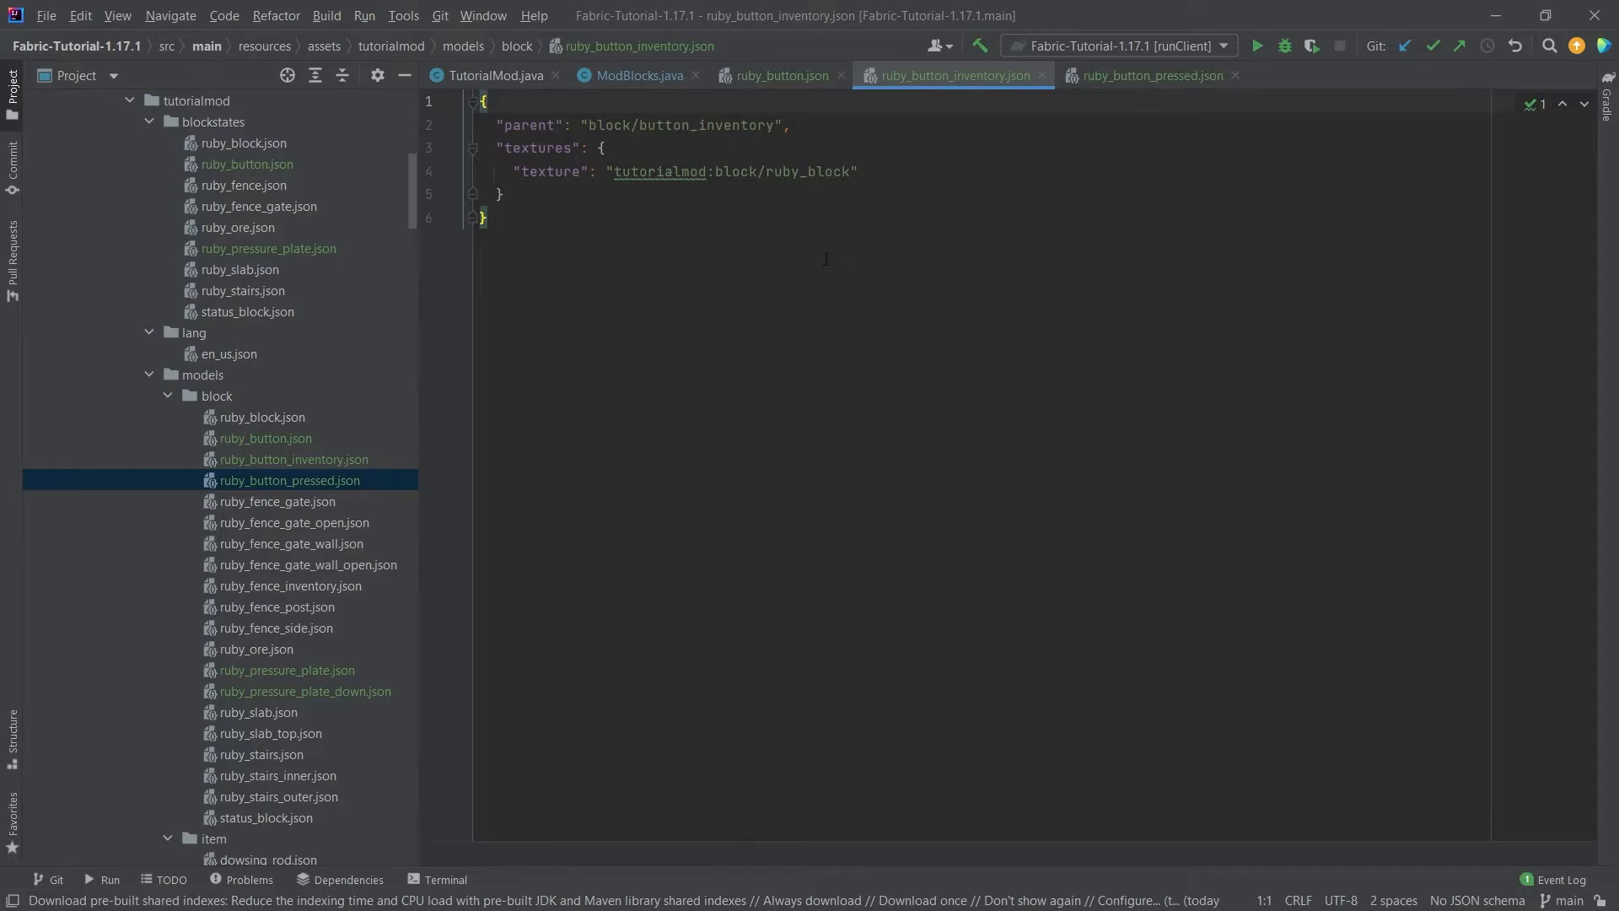
mouse_move(833, 236)
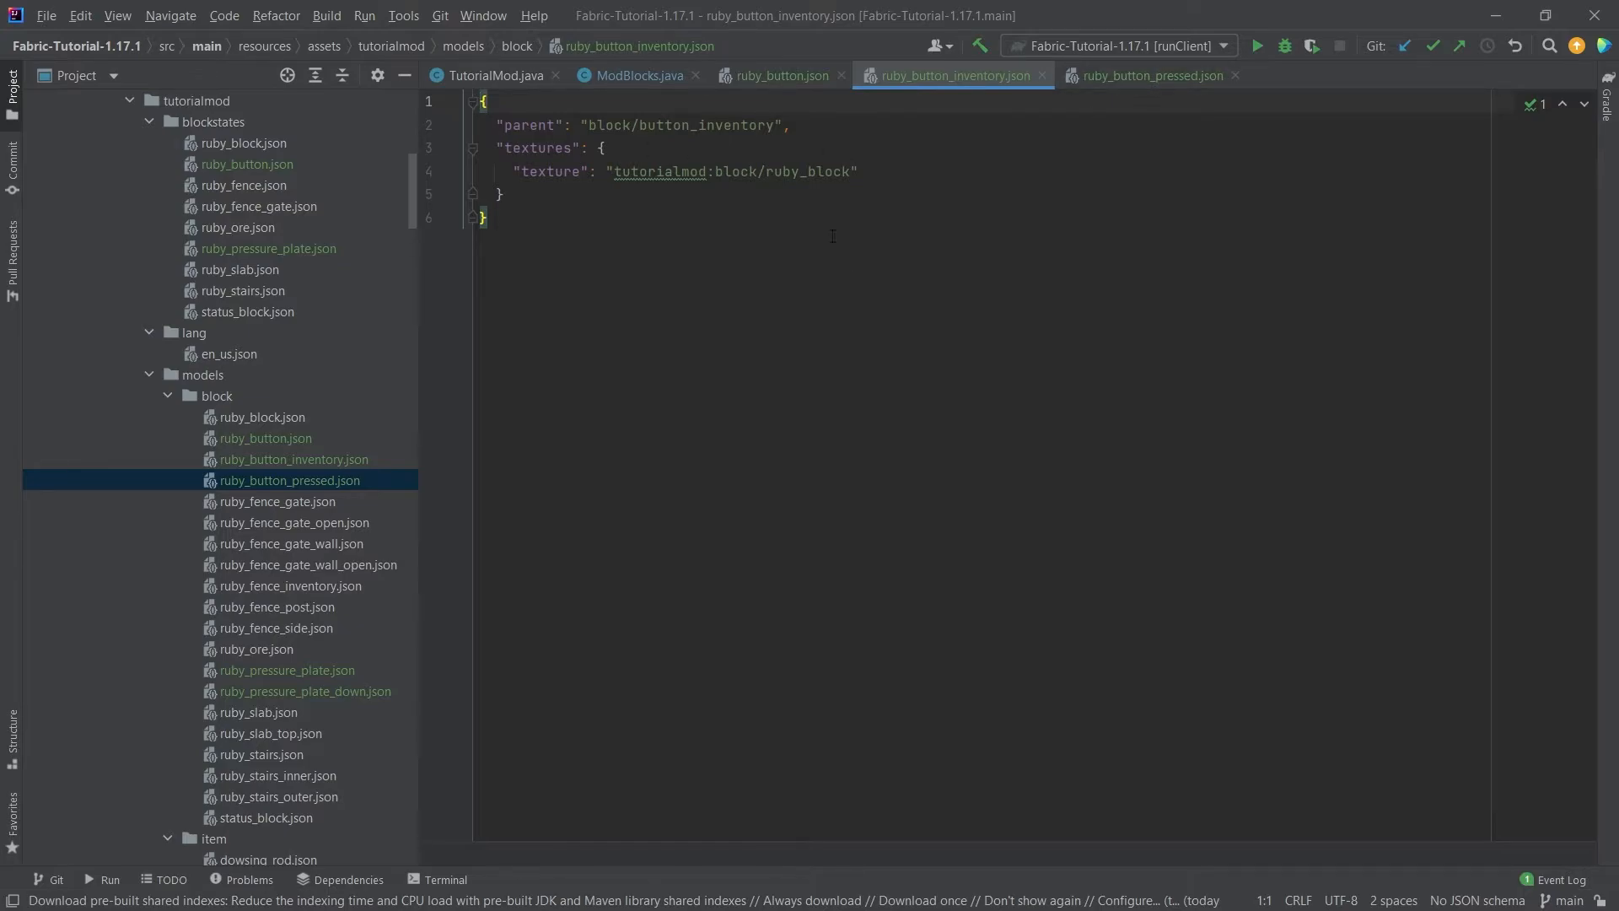
left_click(1152, 75)
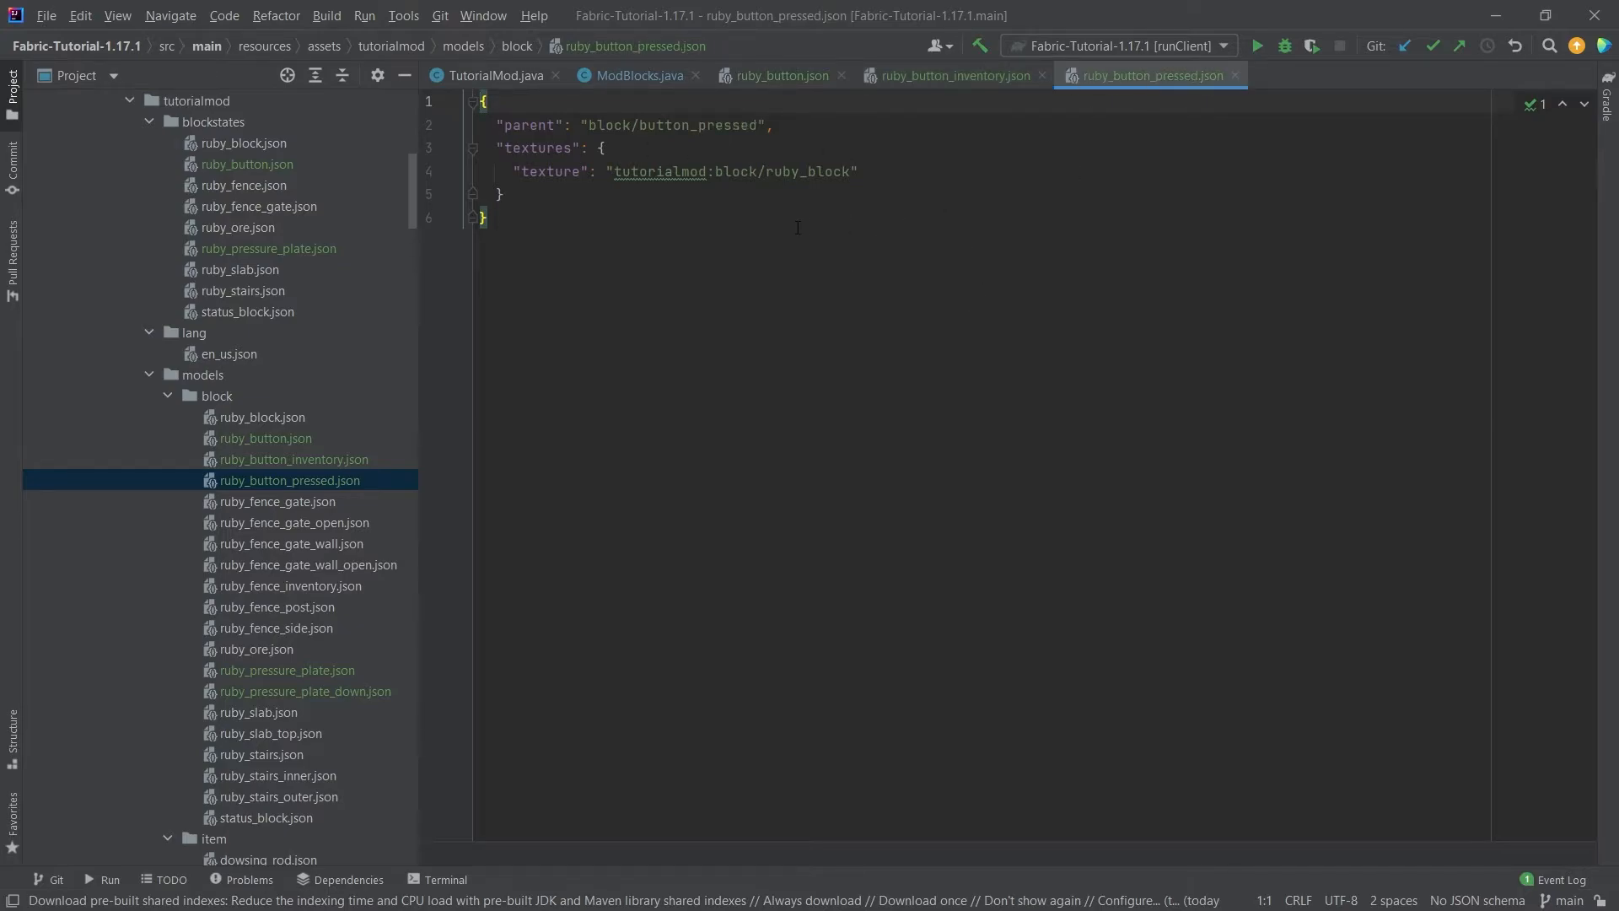
mouse_move(803, 345)
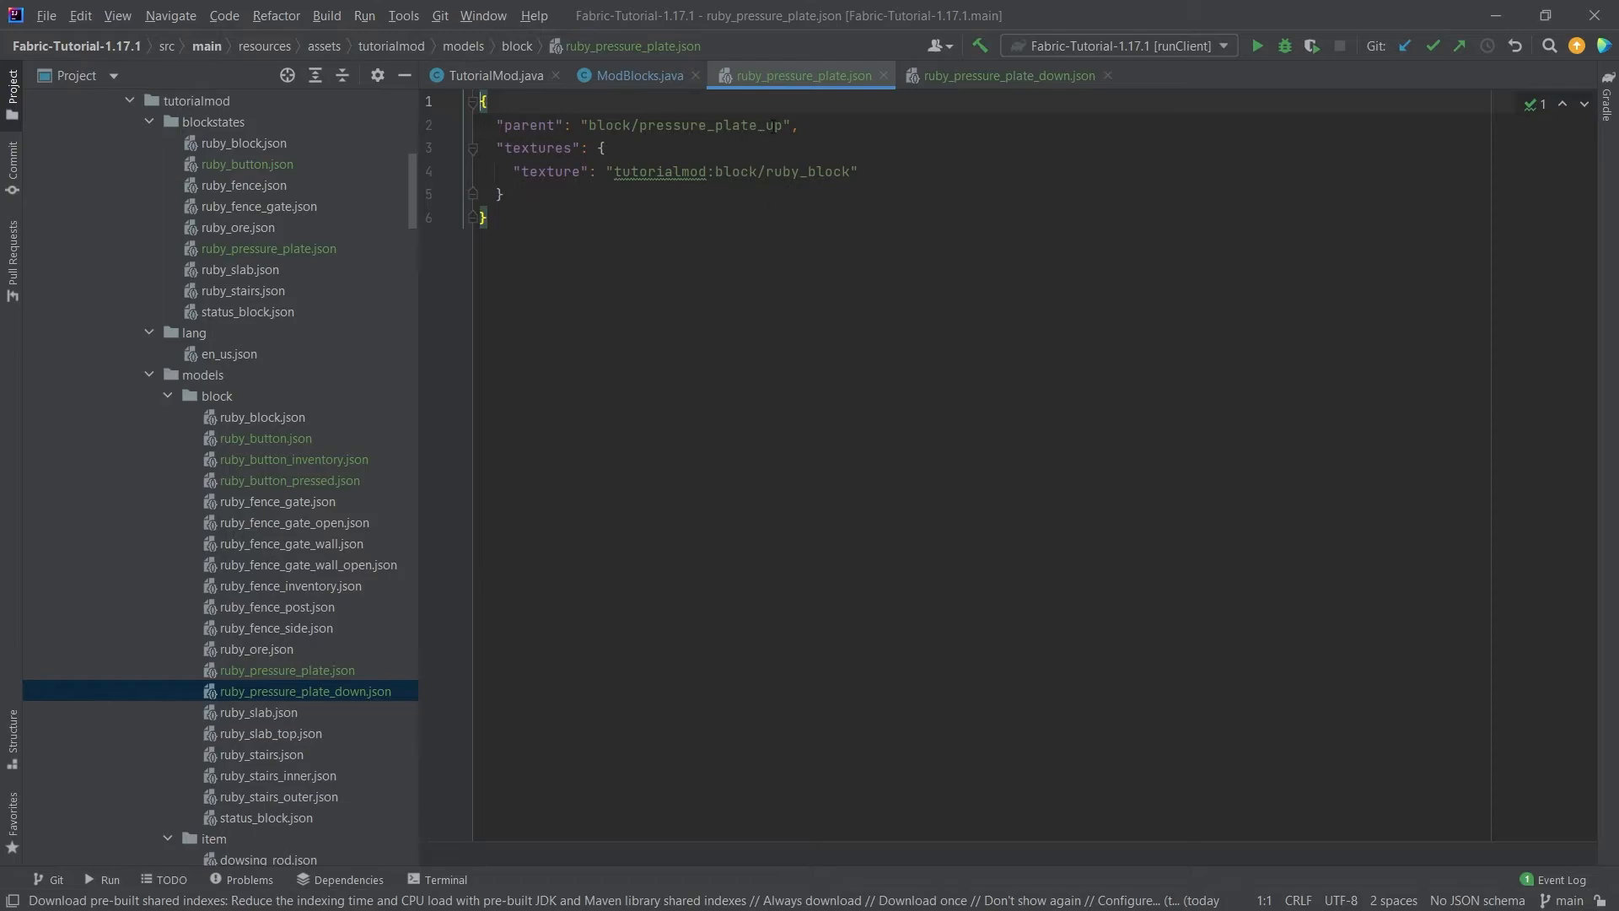
left_click(1005, 75)
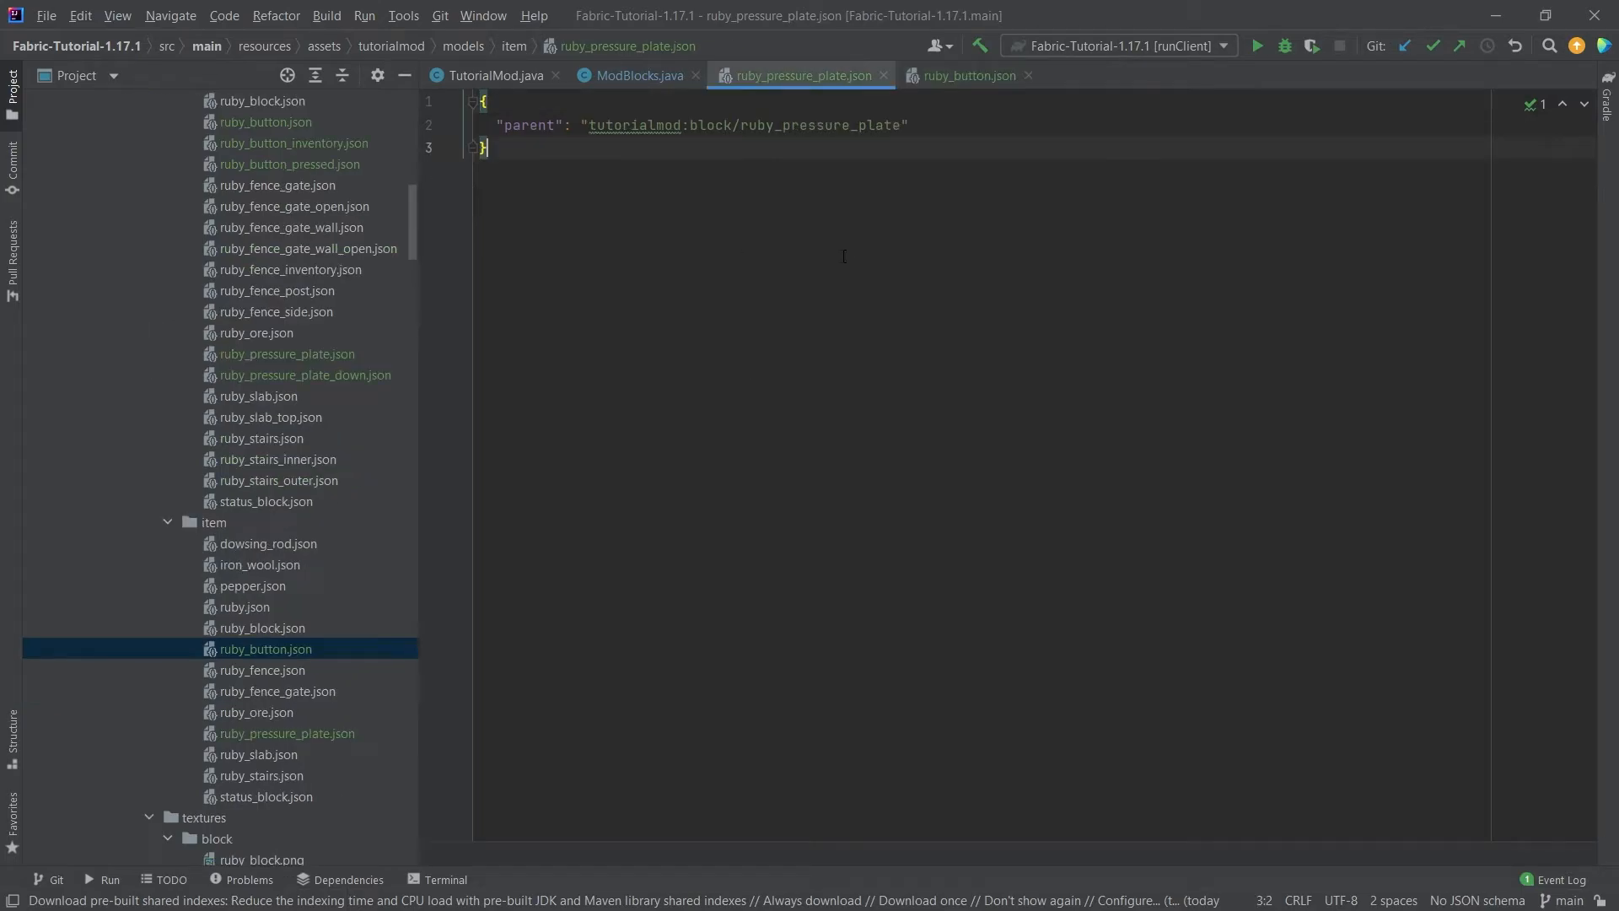
mouse_move(793, 315)
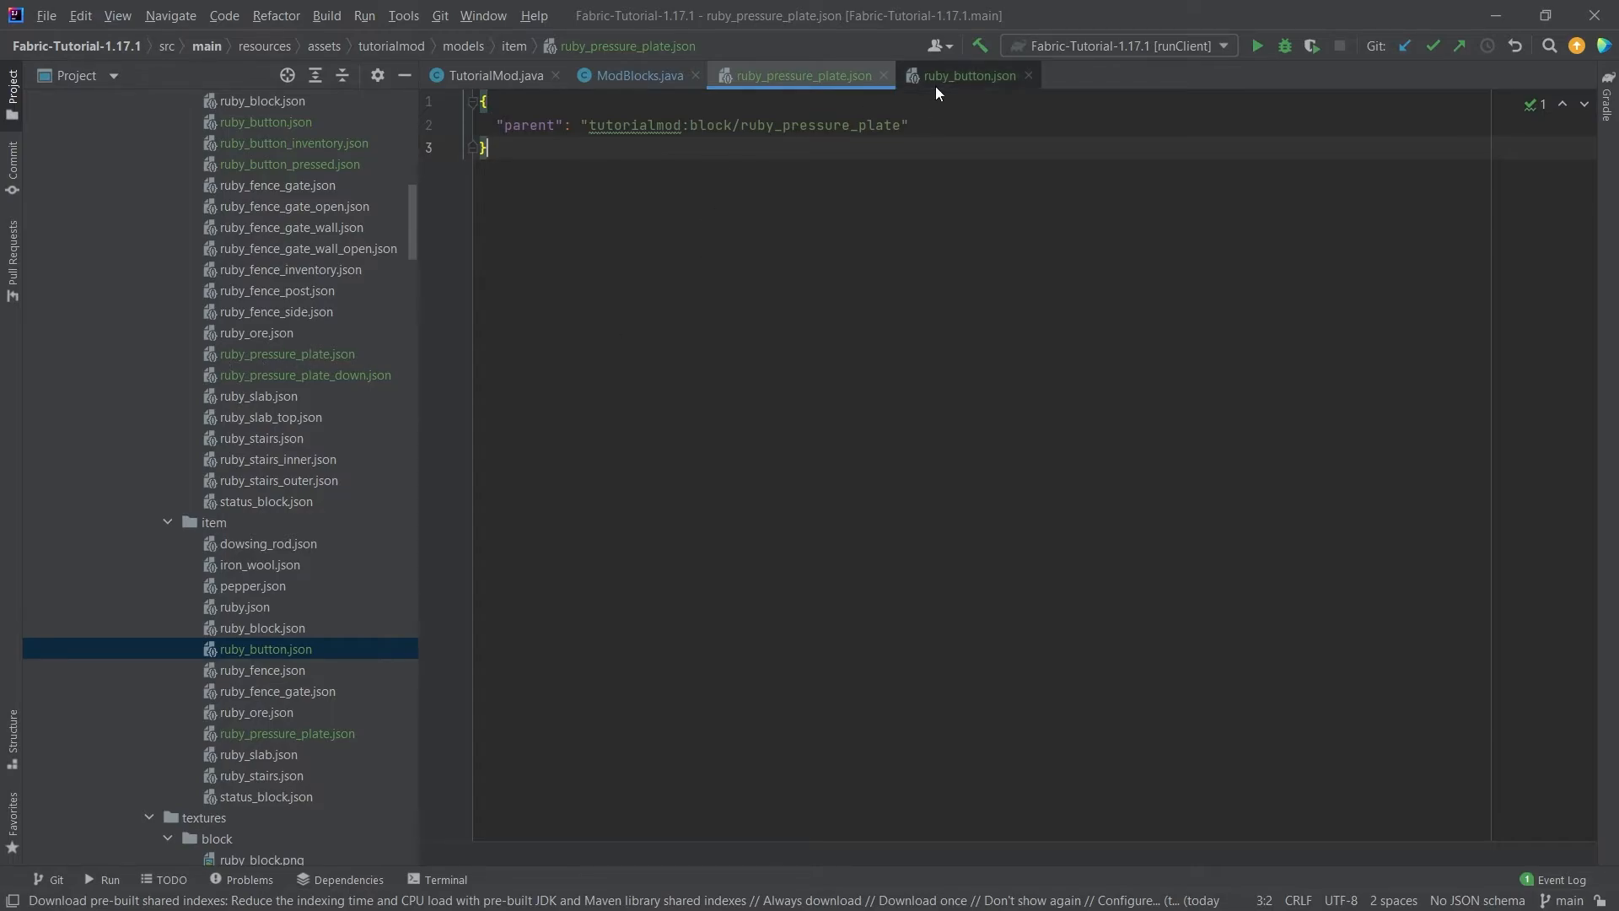
Step: Add Ruby Button and Ruby Pressure Plate names, then place the plate on sand in-game
left_click(970, 75)
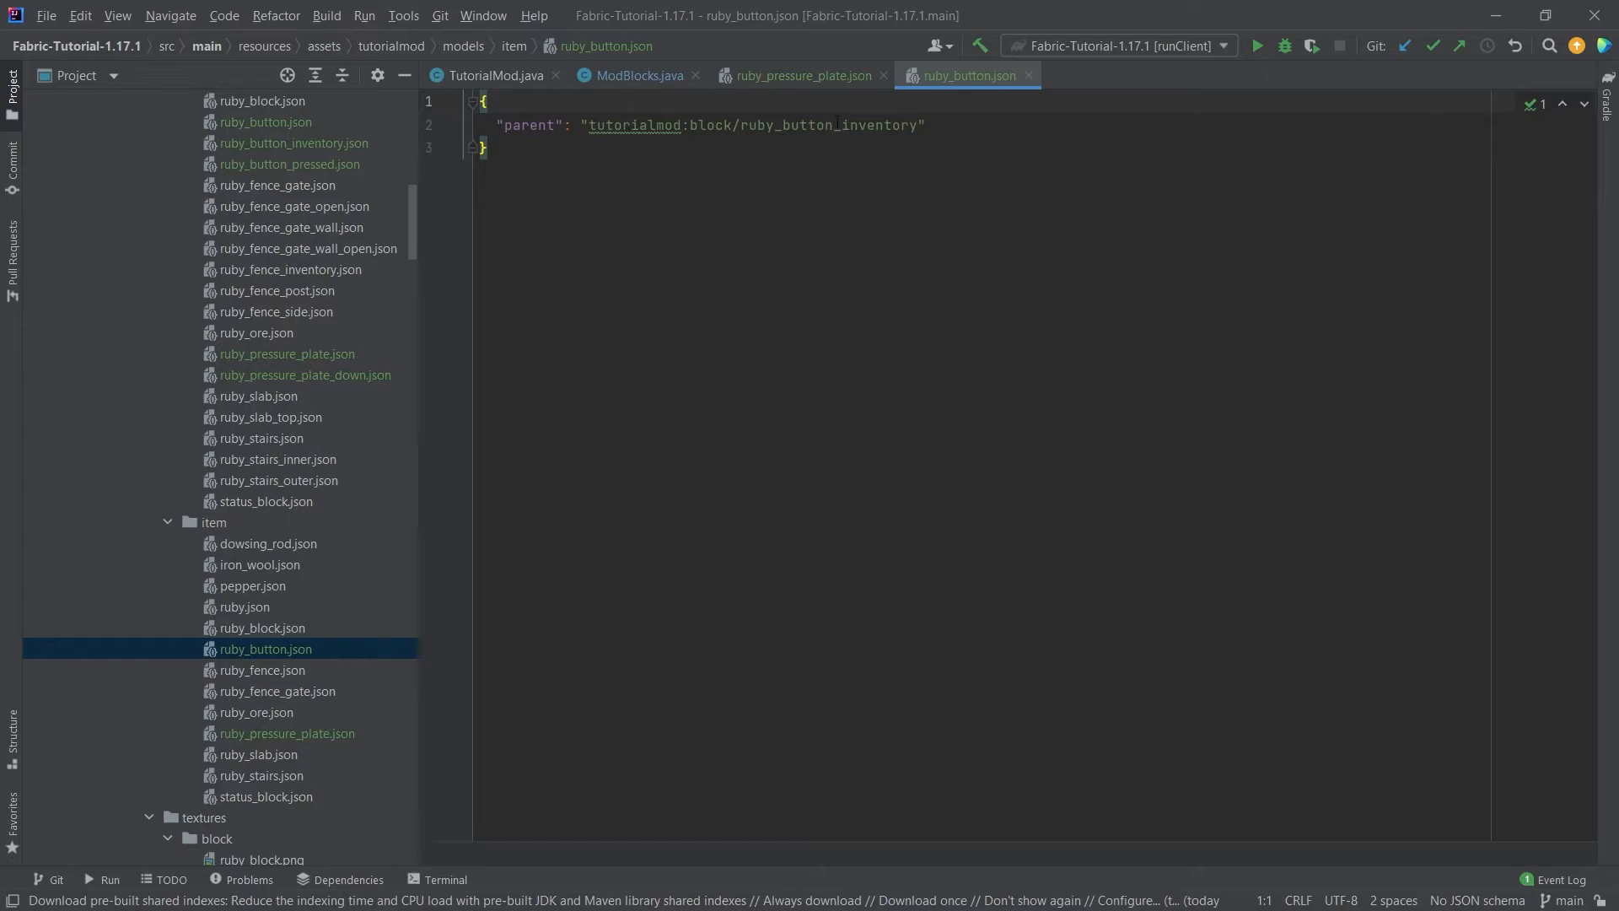
mouse_move(787, 200)
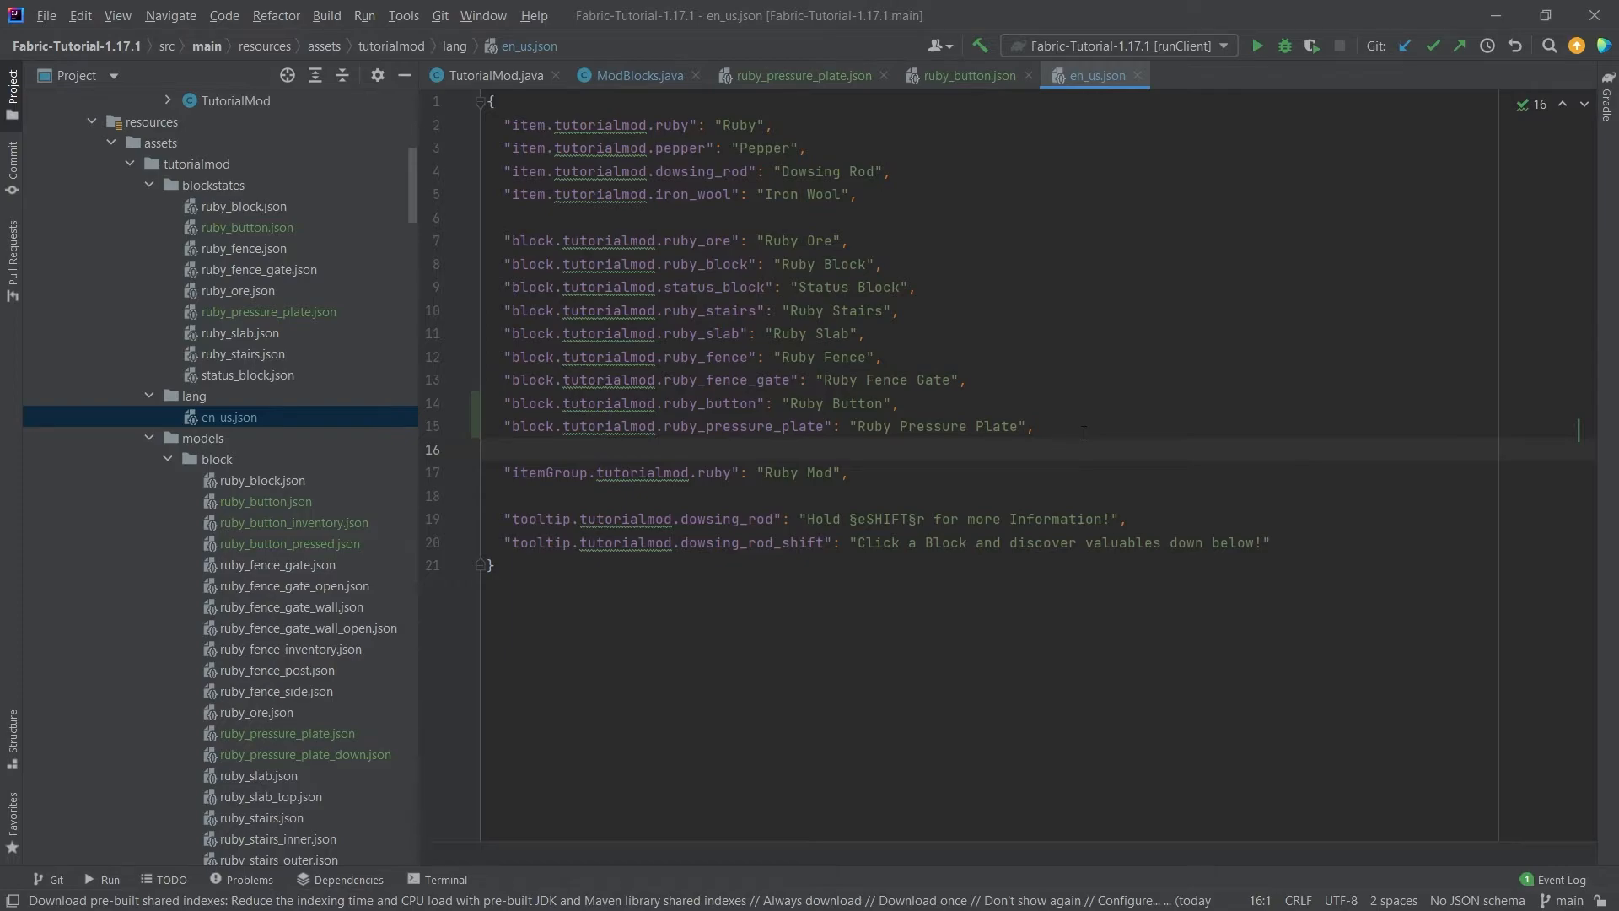
left_click(1083, 426)
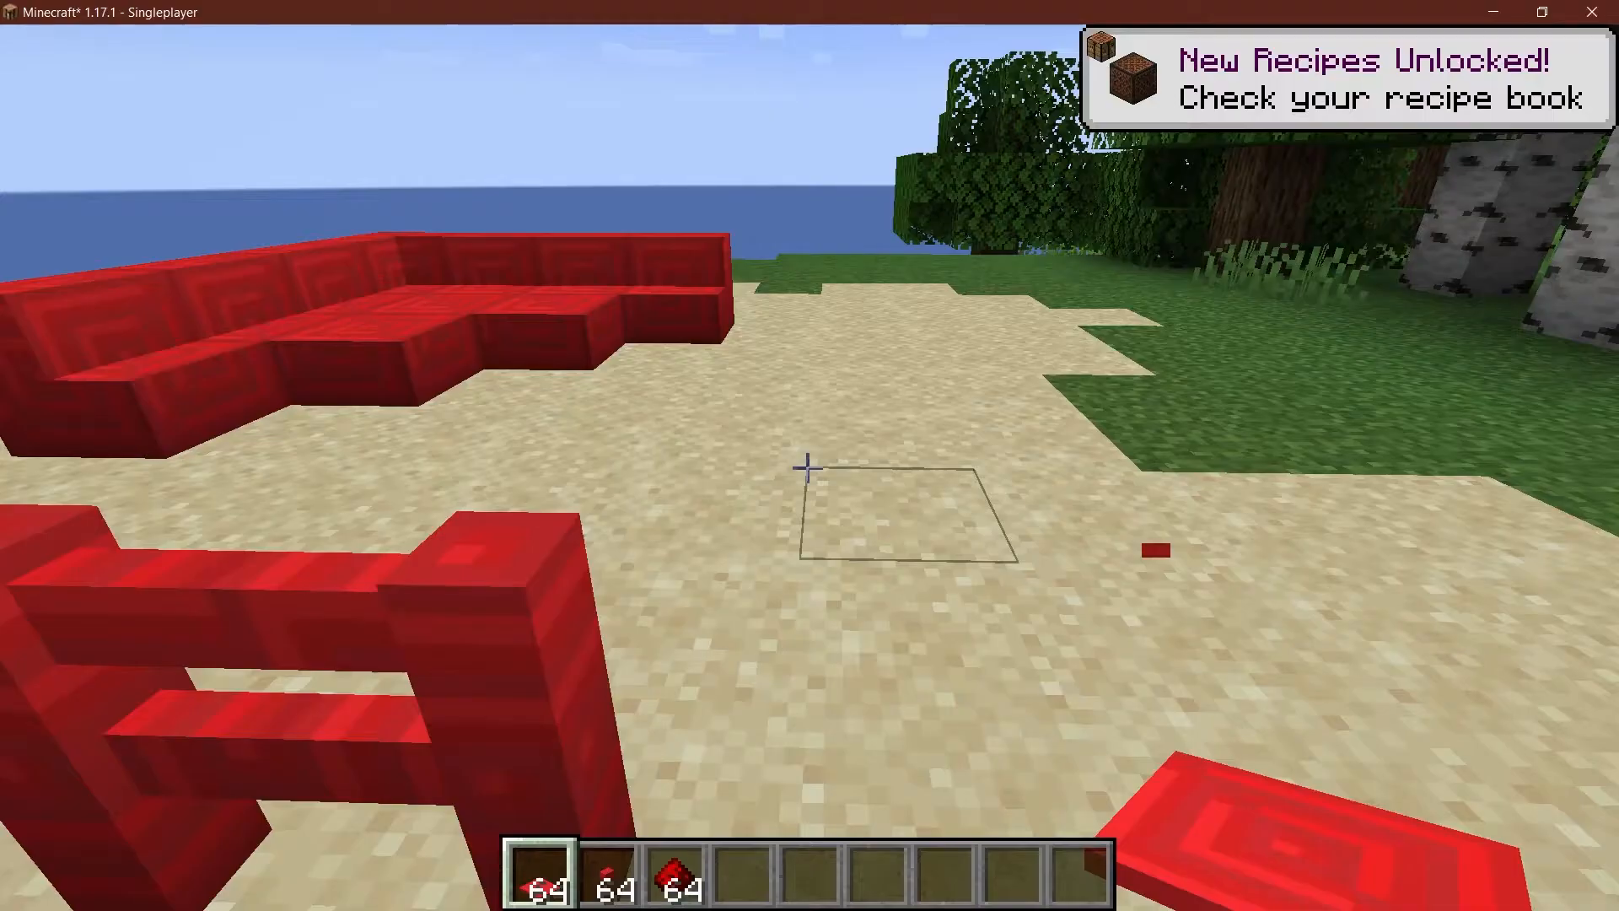
left_click(808, 469)
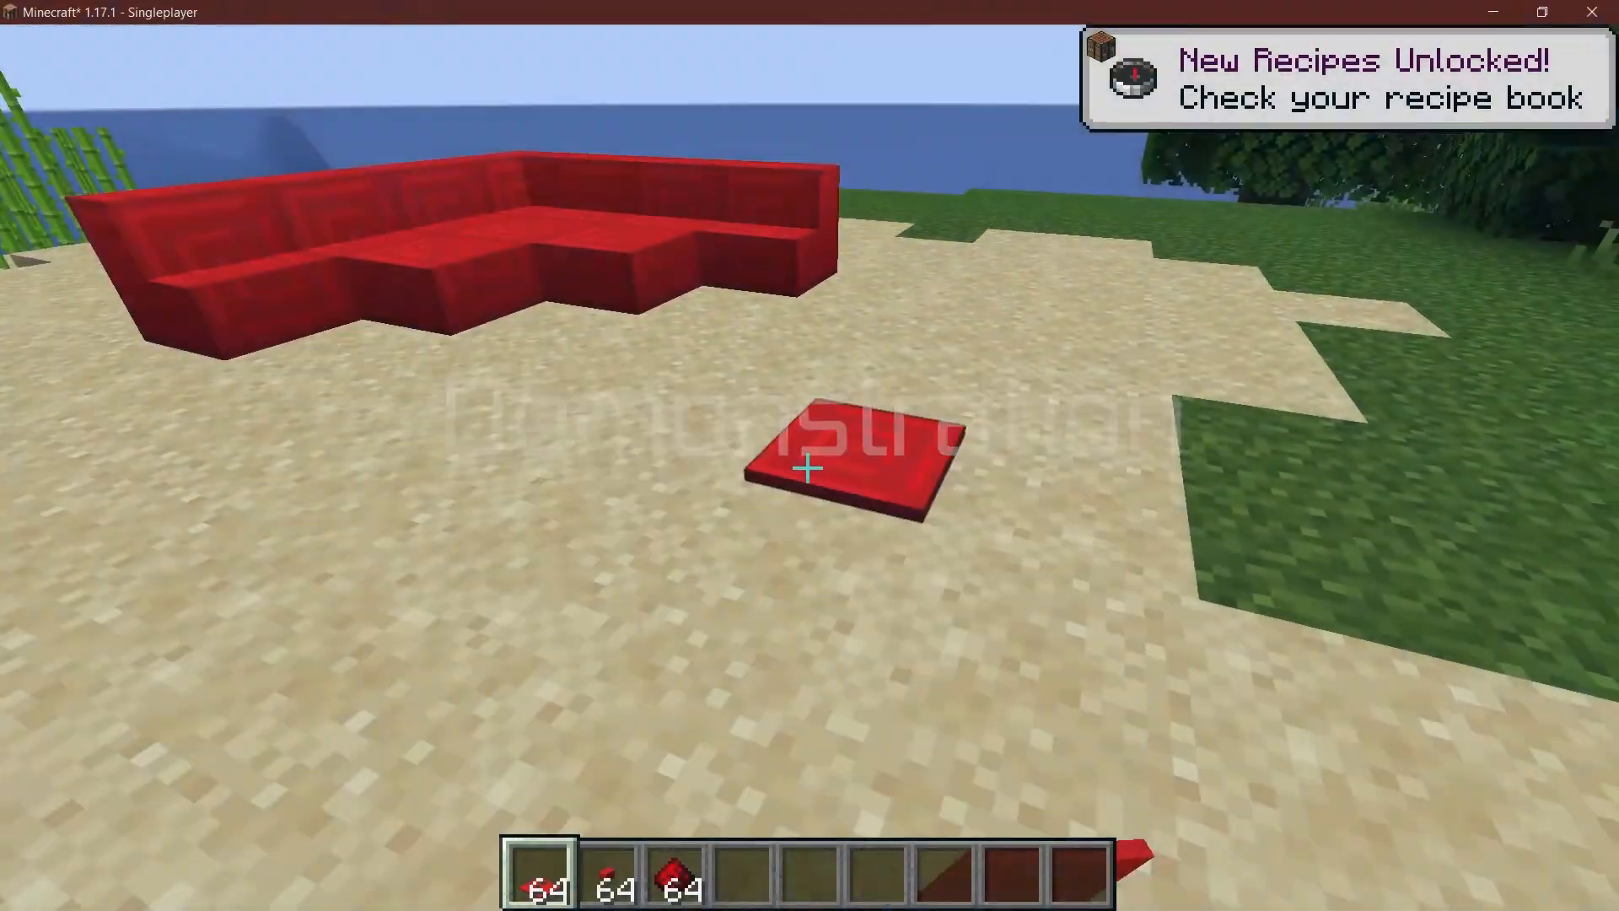